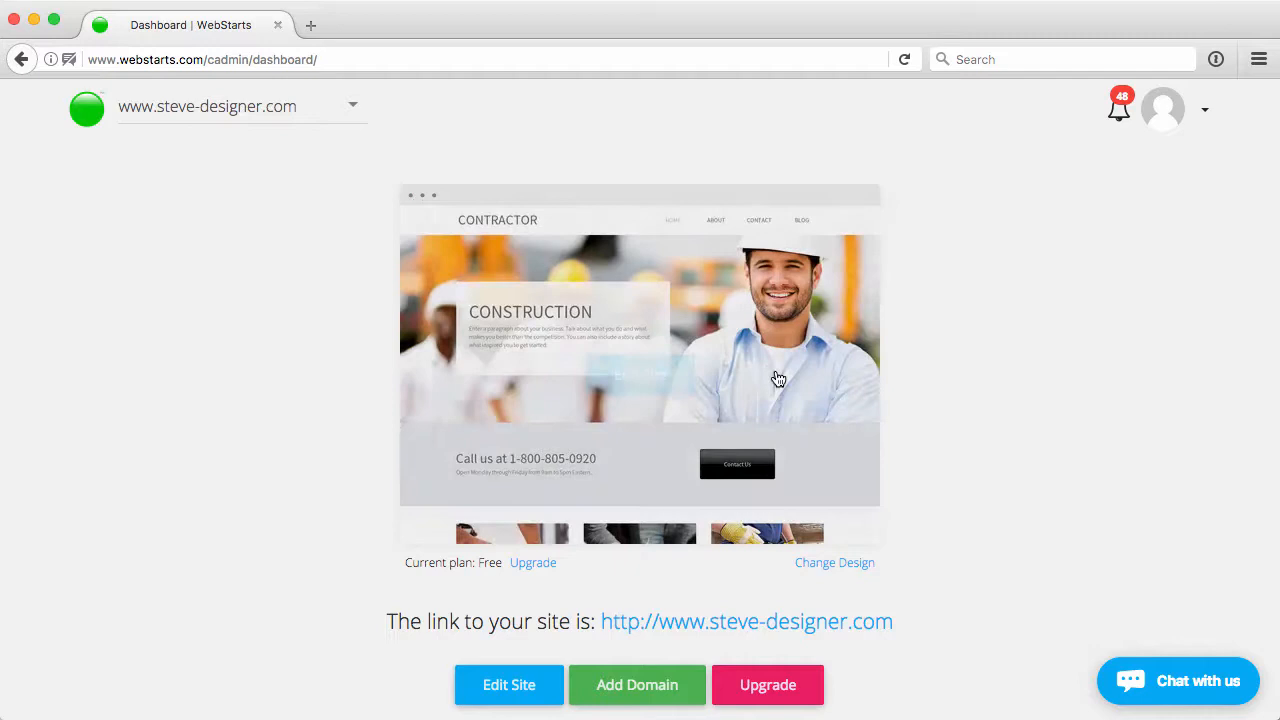
Open the contractor site in the editor from the dashboard with Edit Site
left_click(508, 685)
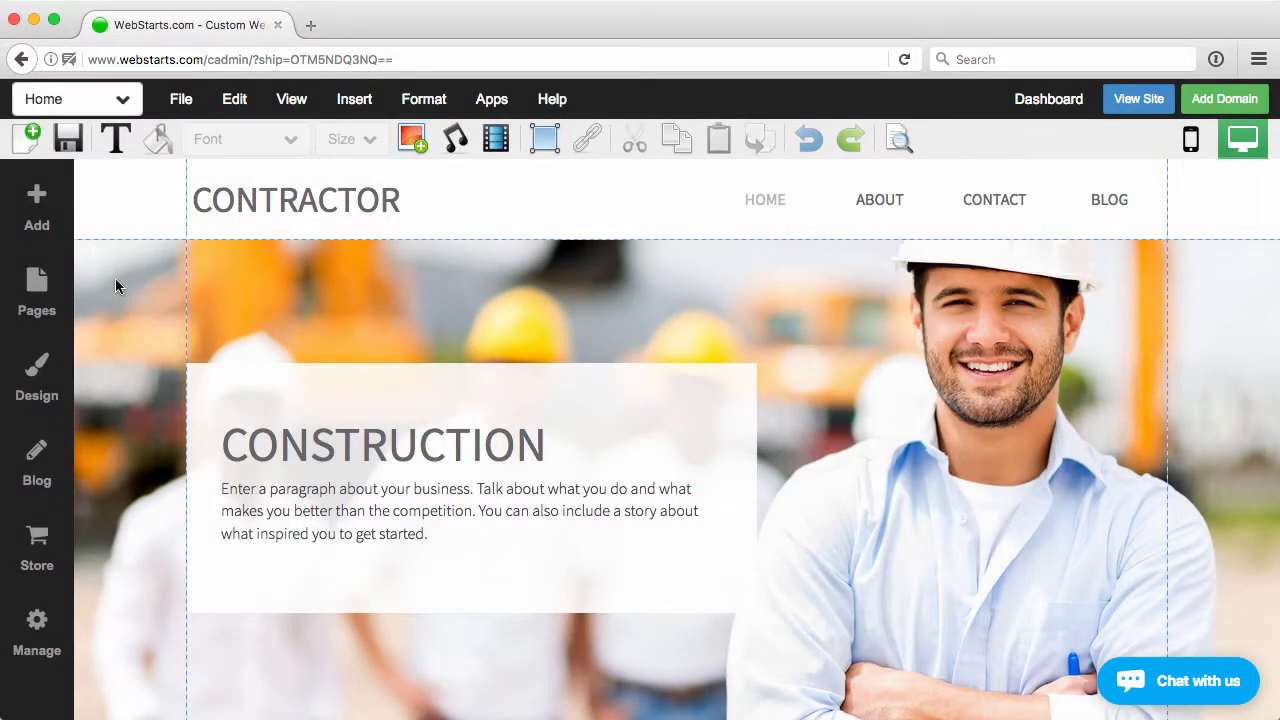
Add an Anchor element from Advanced and move it toward the Call us band
left_click(36, 200)
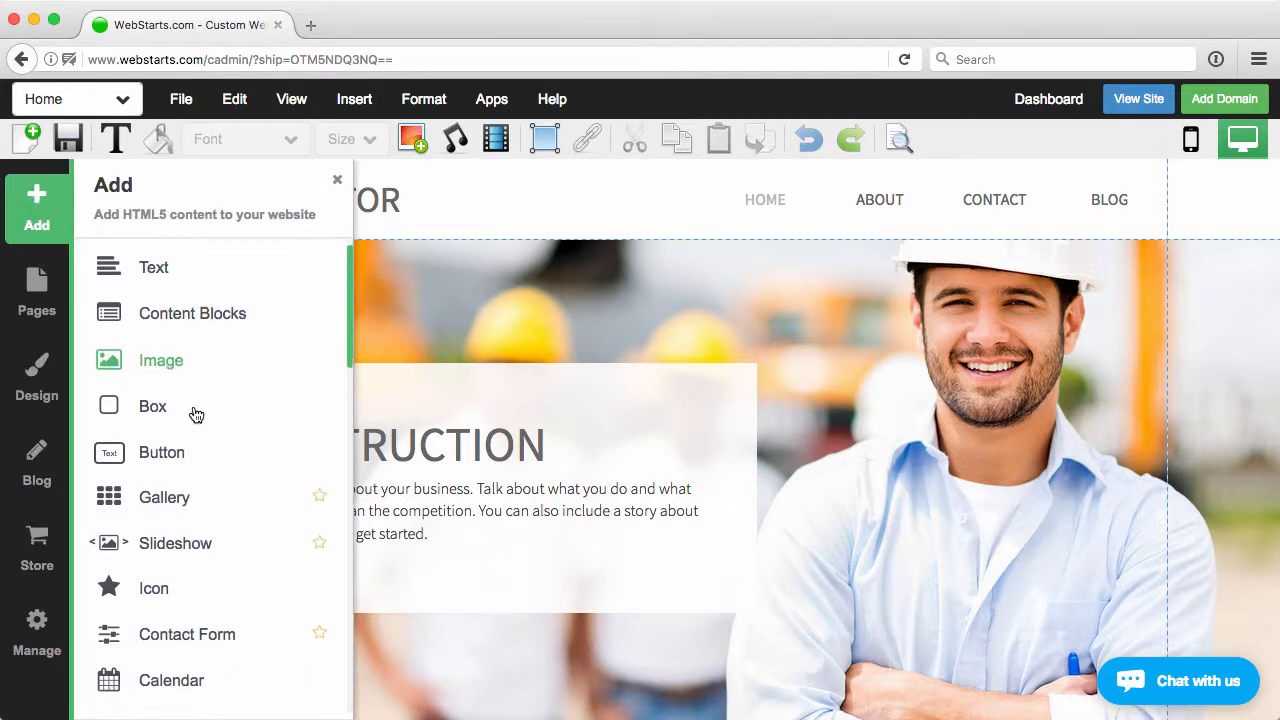
scroll("down", 3)
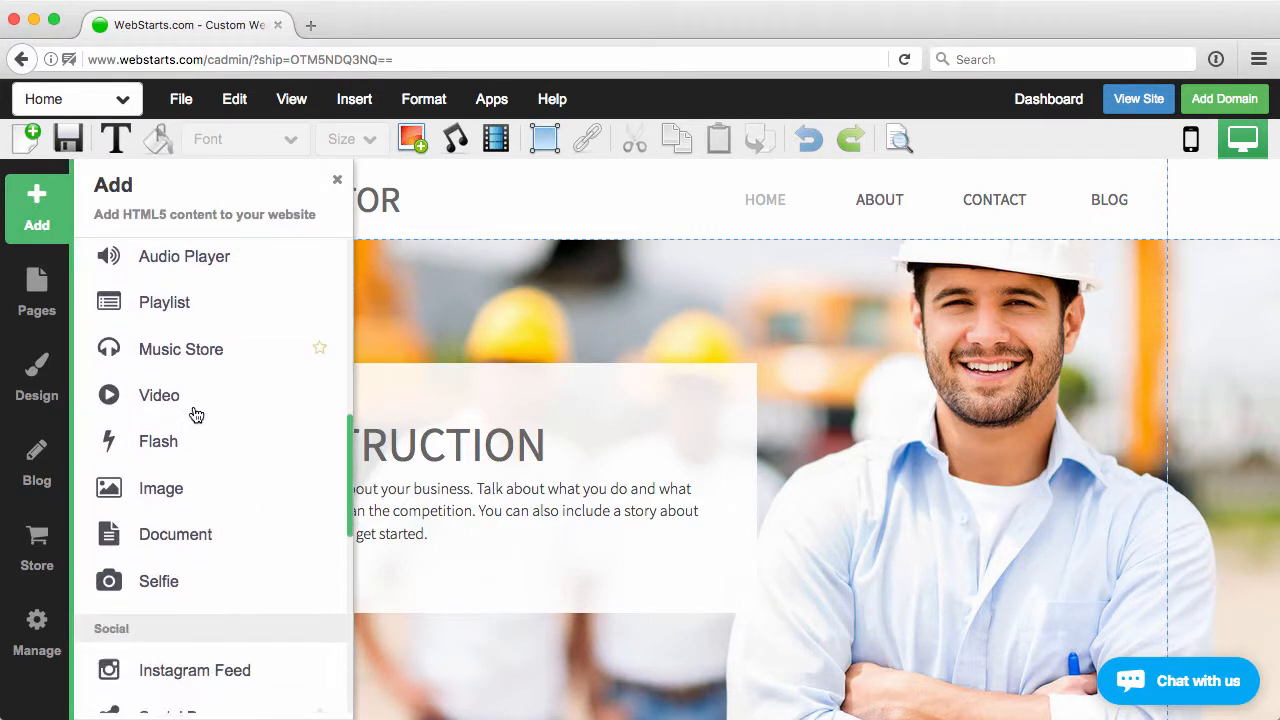
scroll("down", 3)
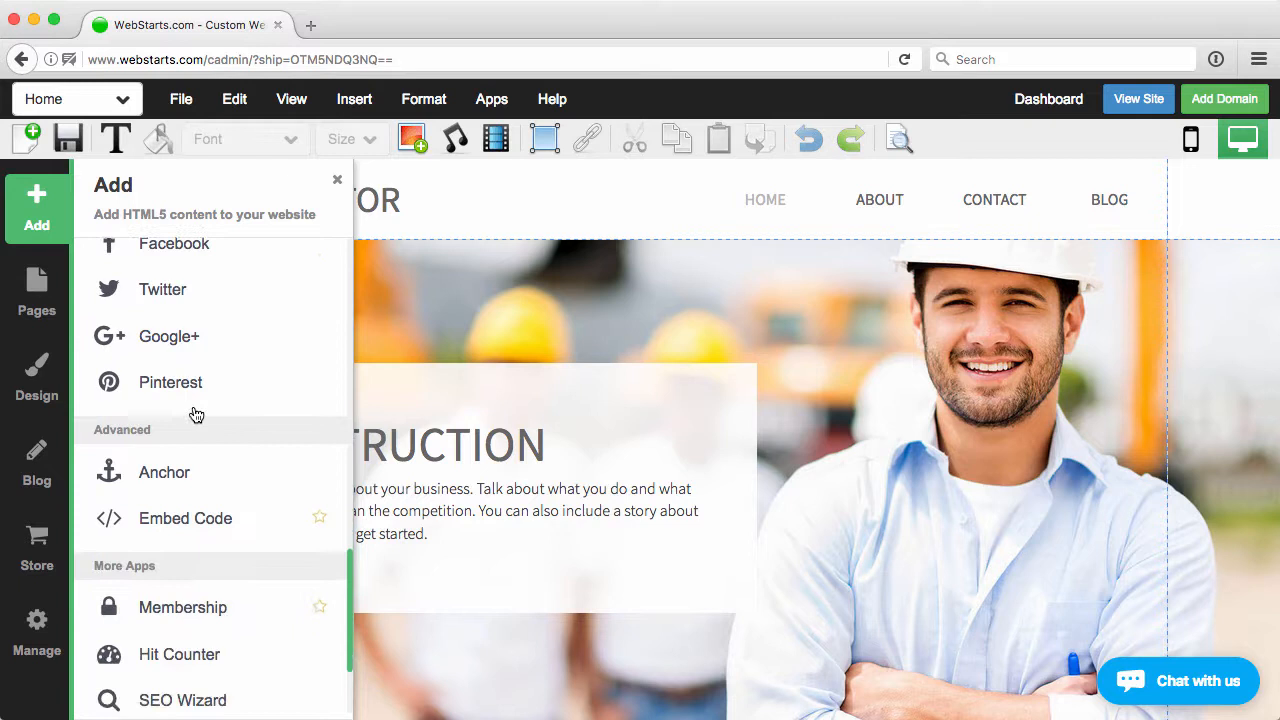
left_click(164, 472)
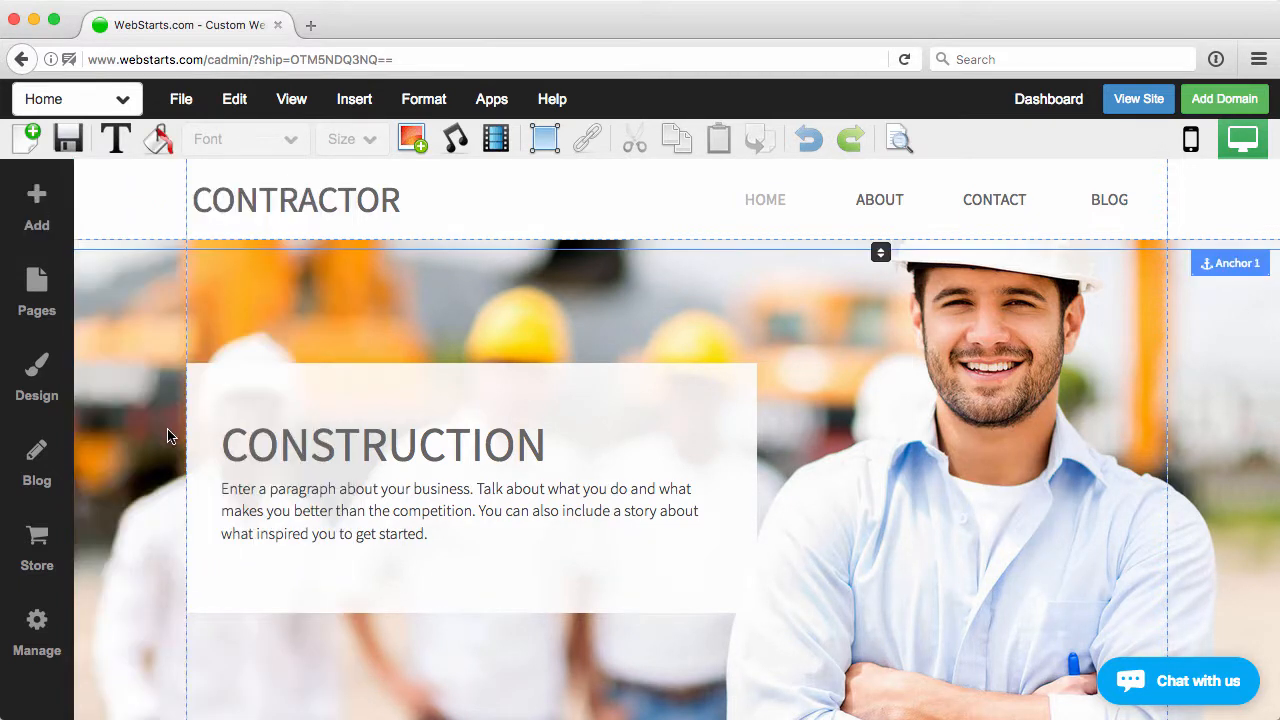
mouse_move(1219, 264)
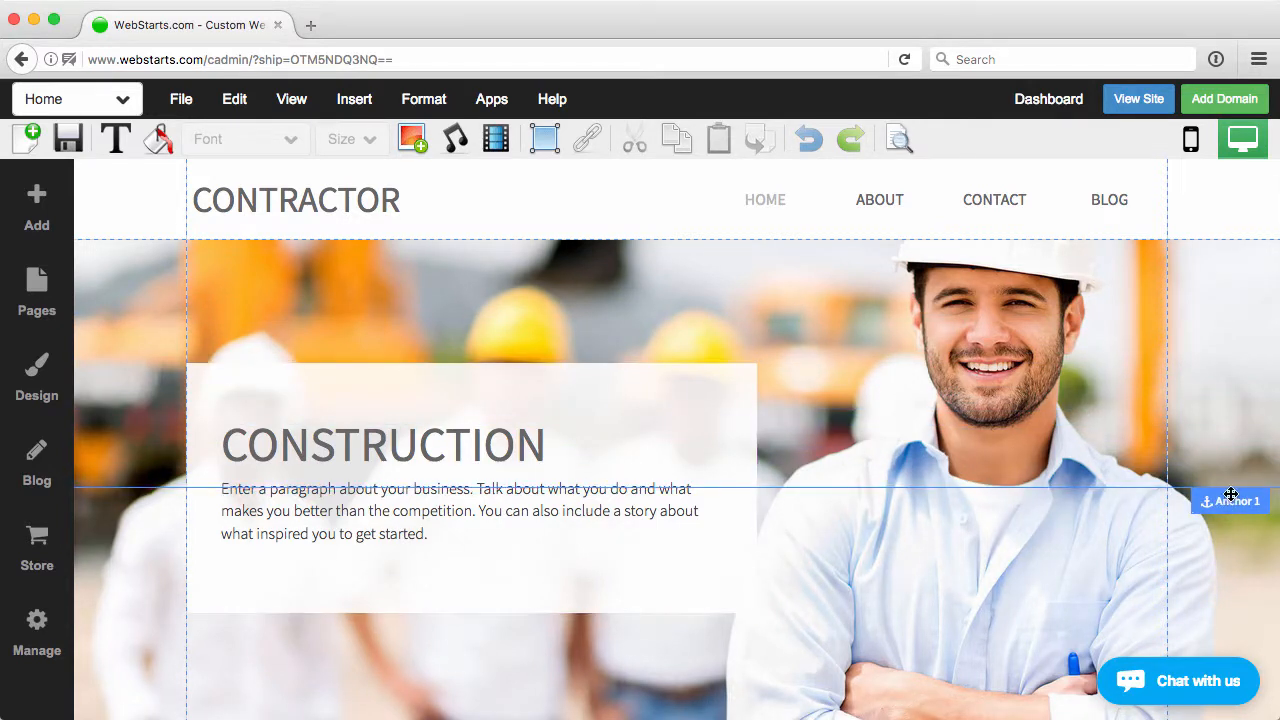
mouse_move(1230, 506)
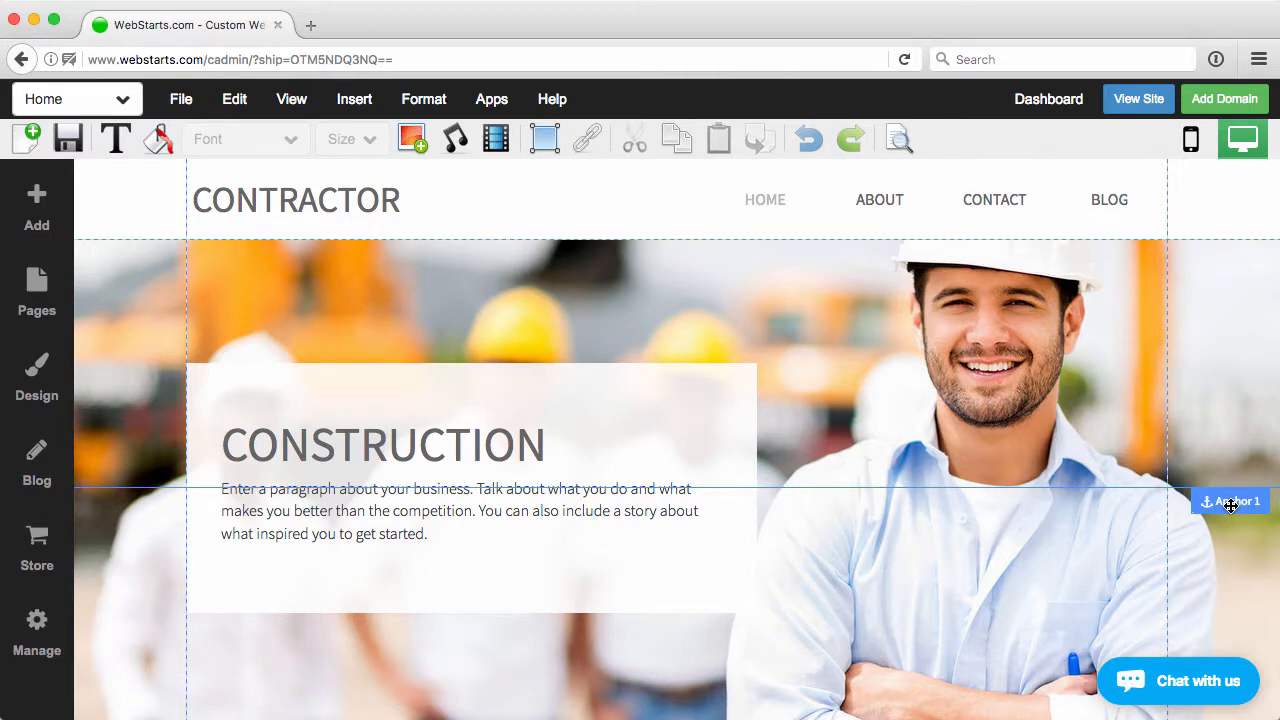
scroll("down", 3)
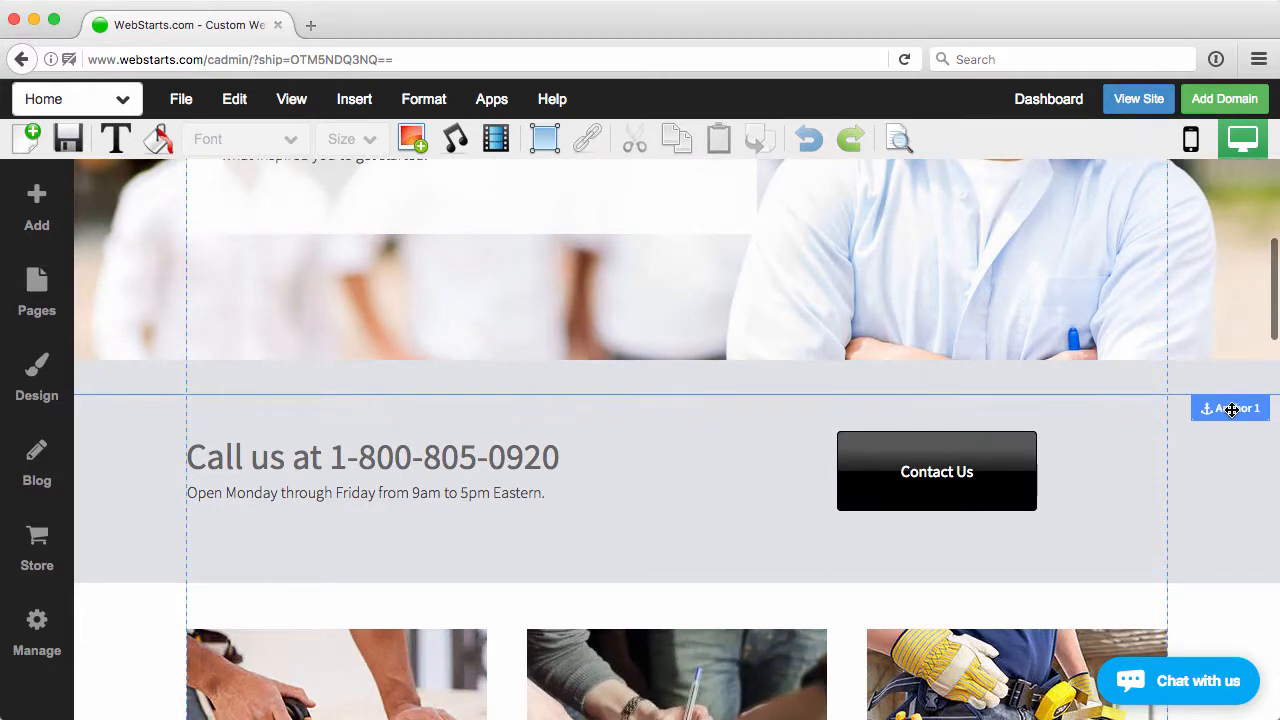
Rename Anchor 1 to 'Contact Us' in its title settings
left_click(1230, 408)
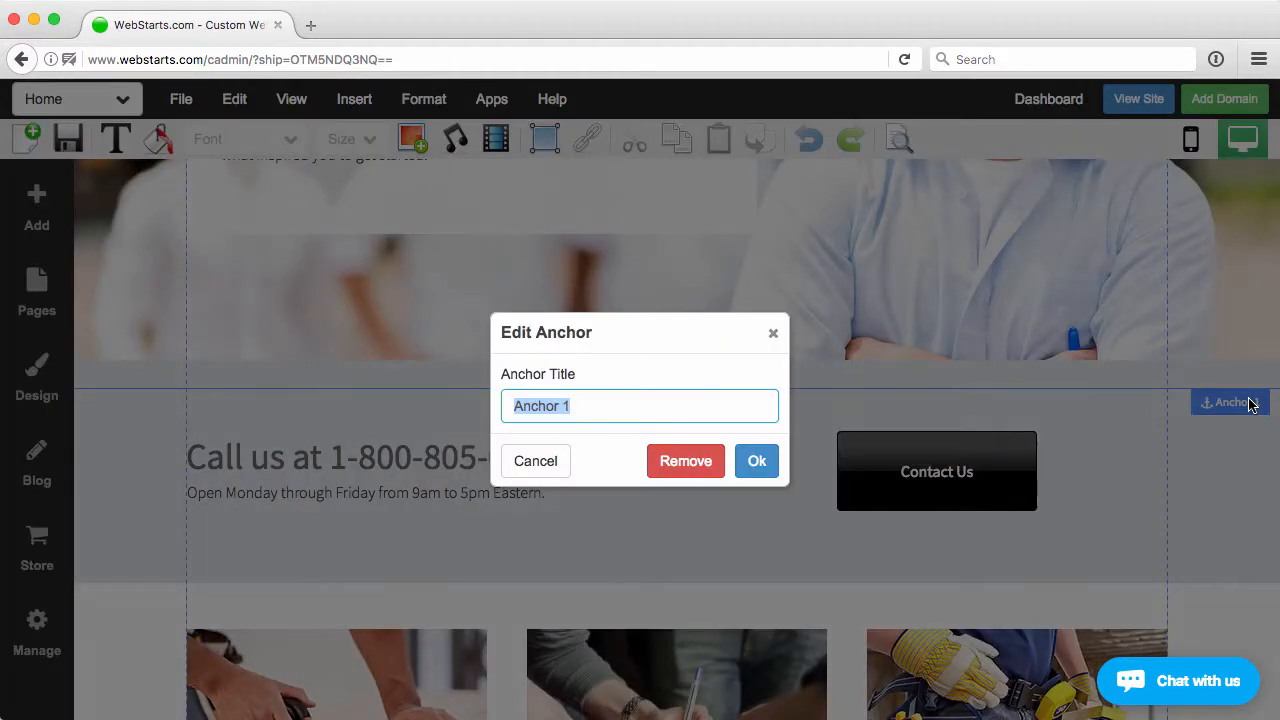
type("Co")
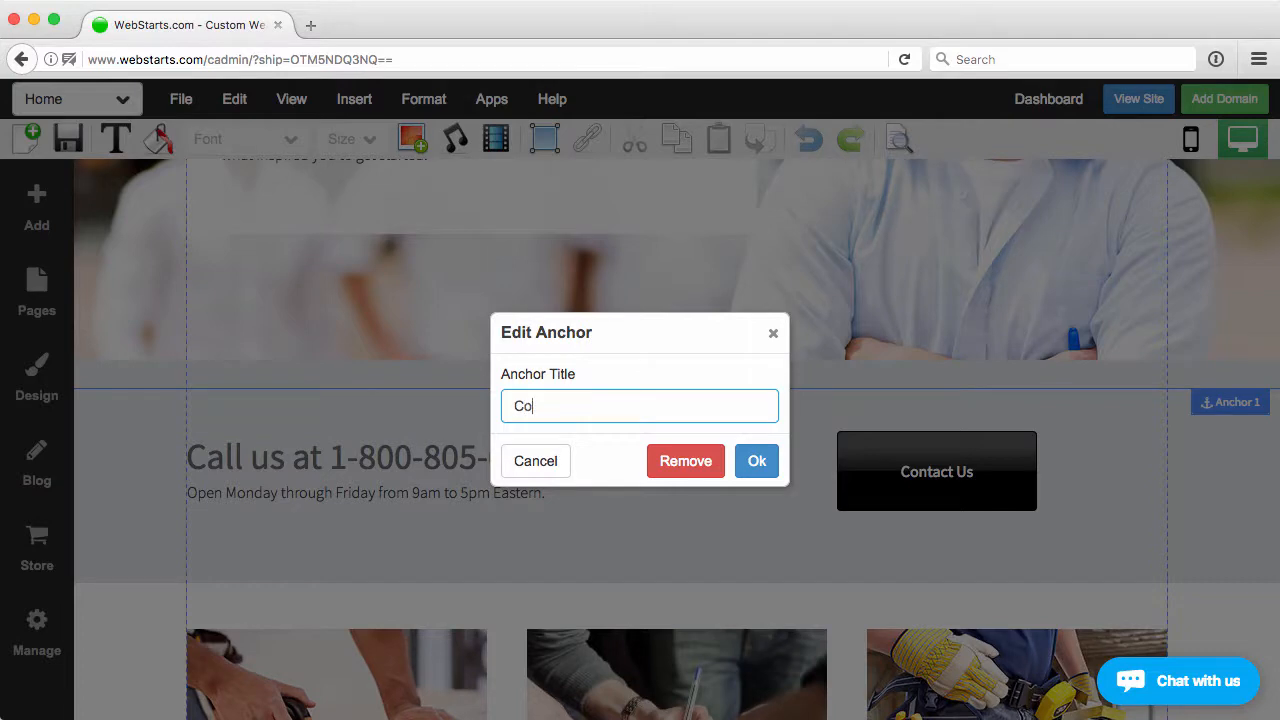
type("ntact")
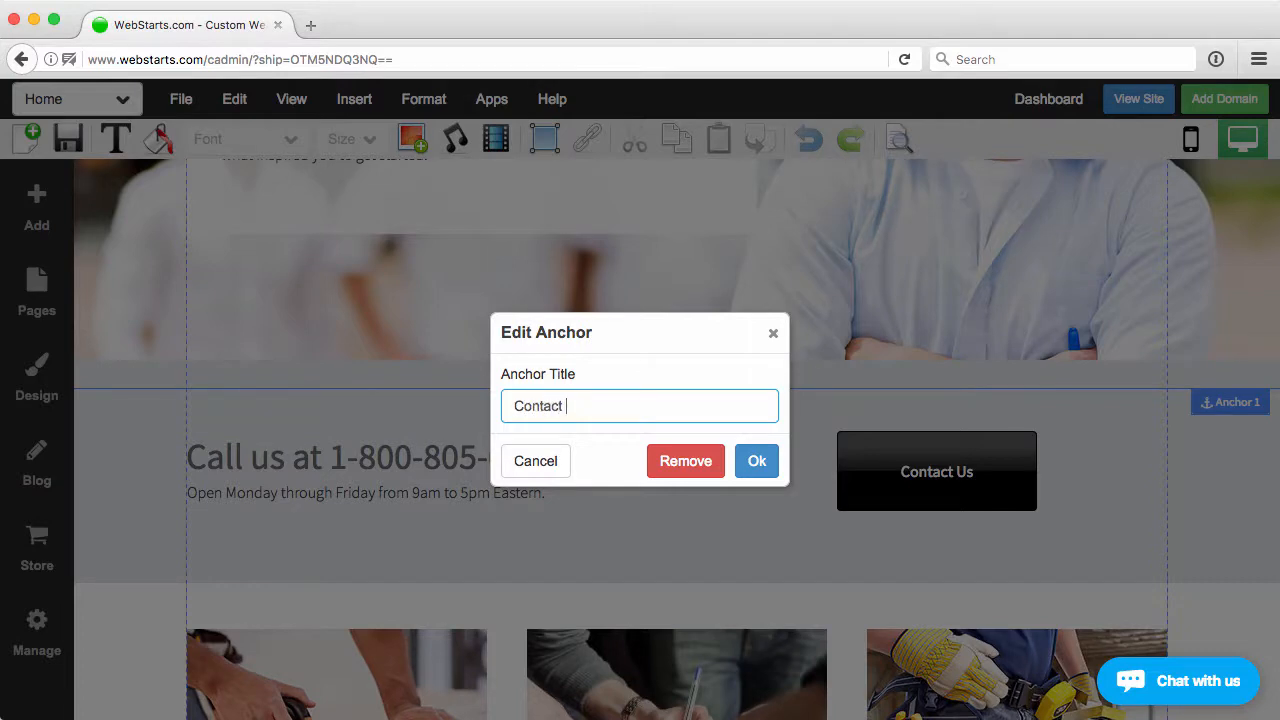
left_click(756, 460)
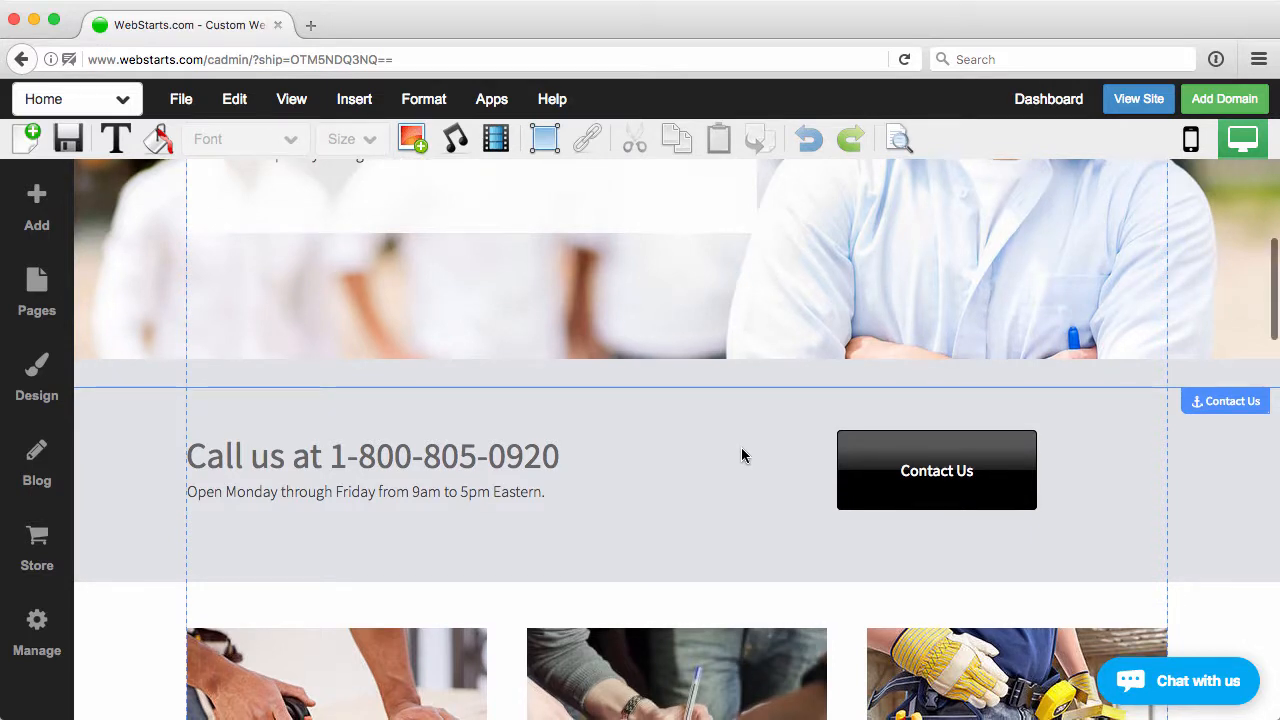
mouse_move(876, 420)
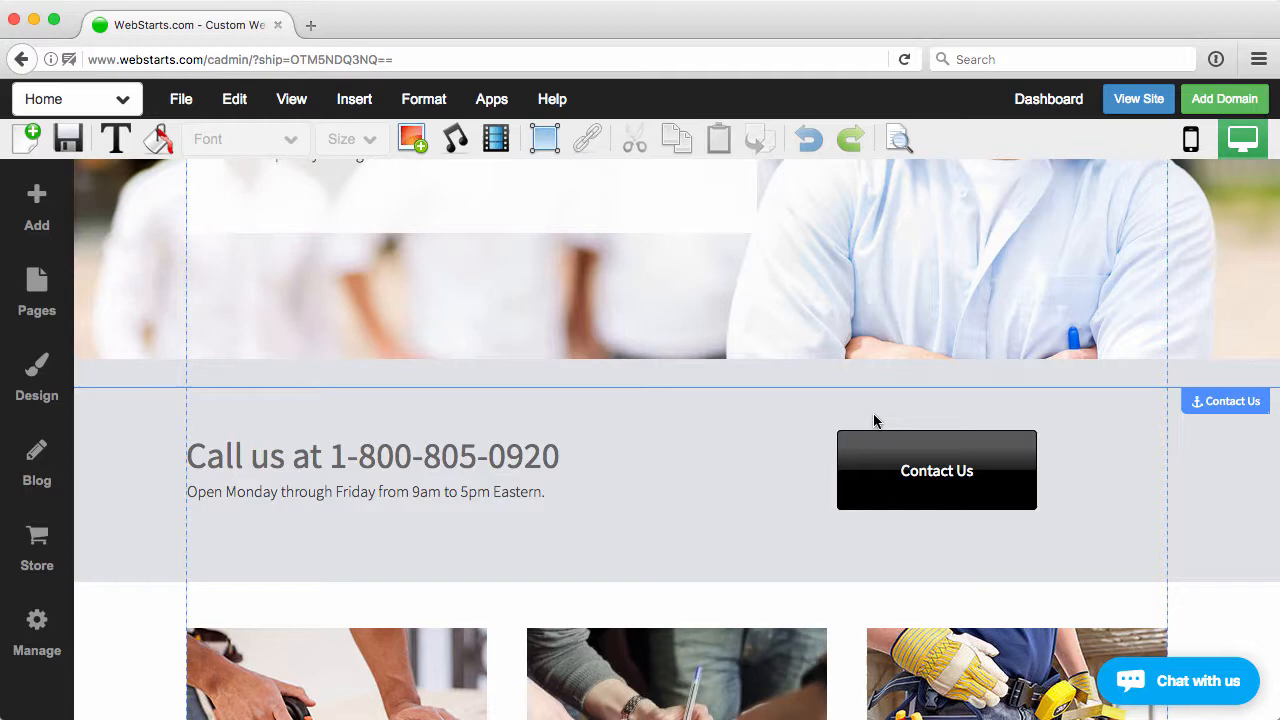
scroll("up", 3)
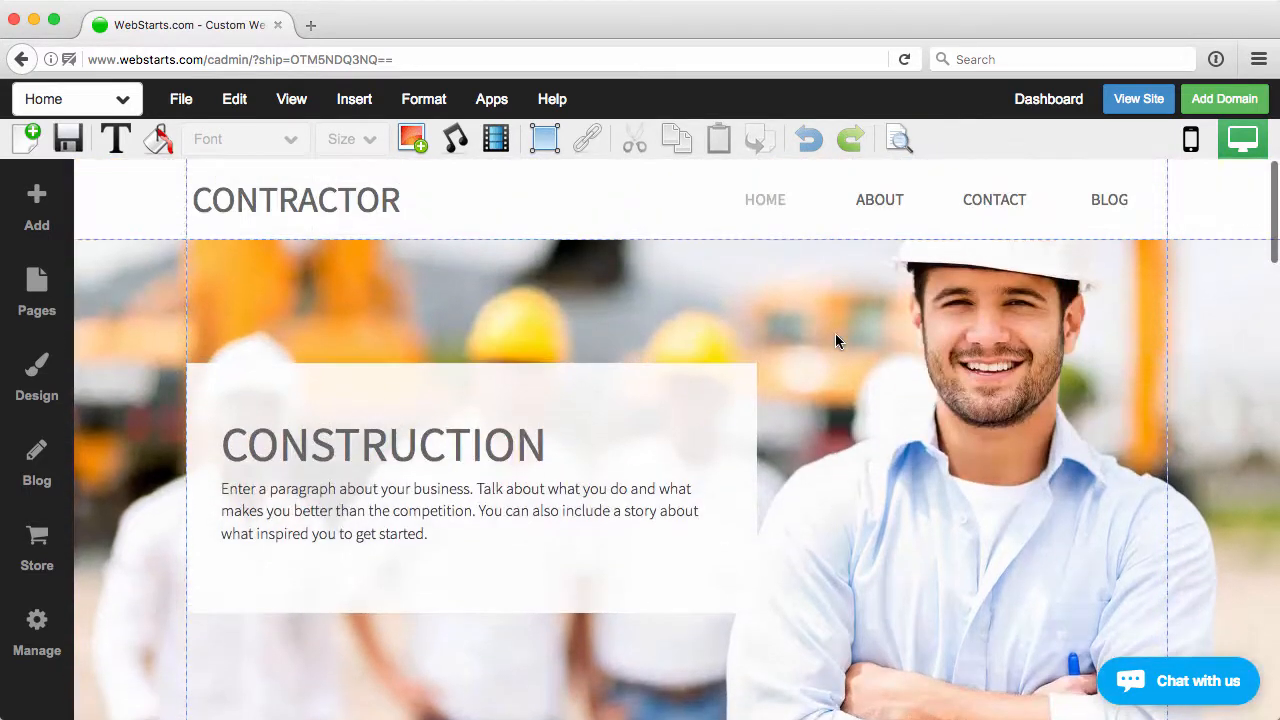
Hide the Contact page from the menu and start a new menu link named Contact
left_click(994, 199)
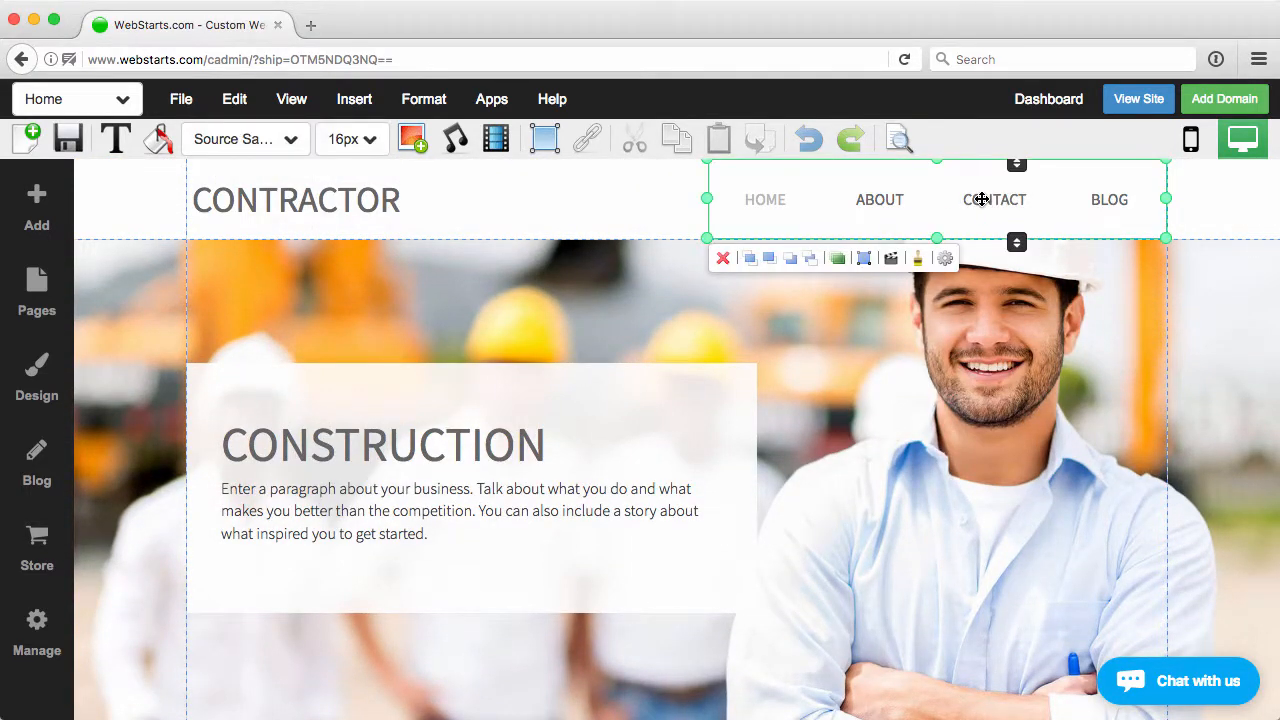
left_click(36, 290)
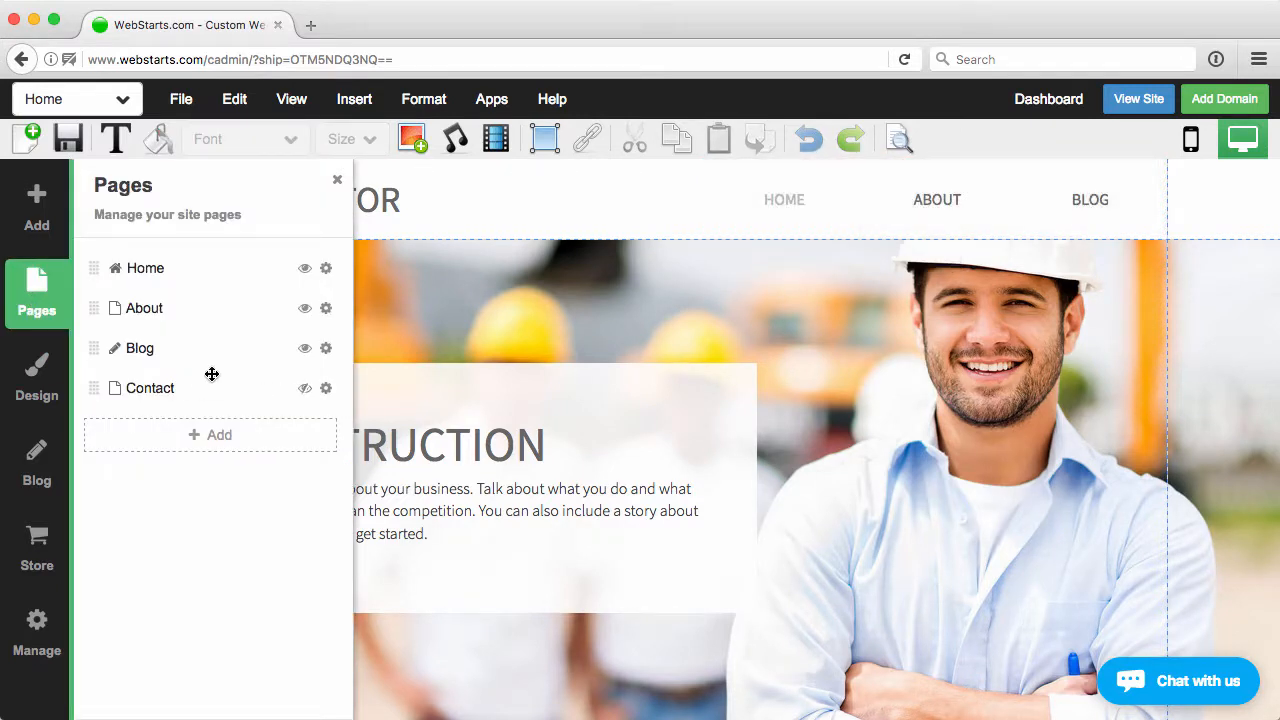
mouse_move(190, 354)
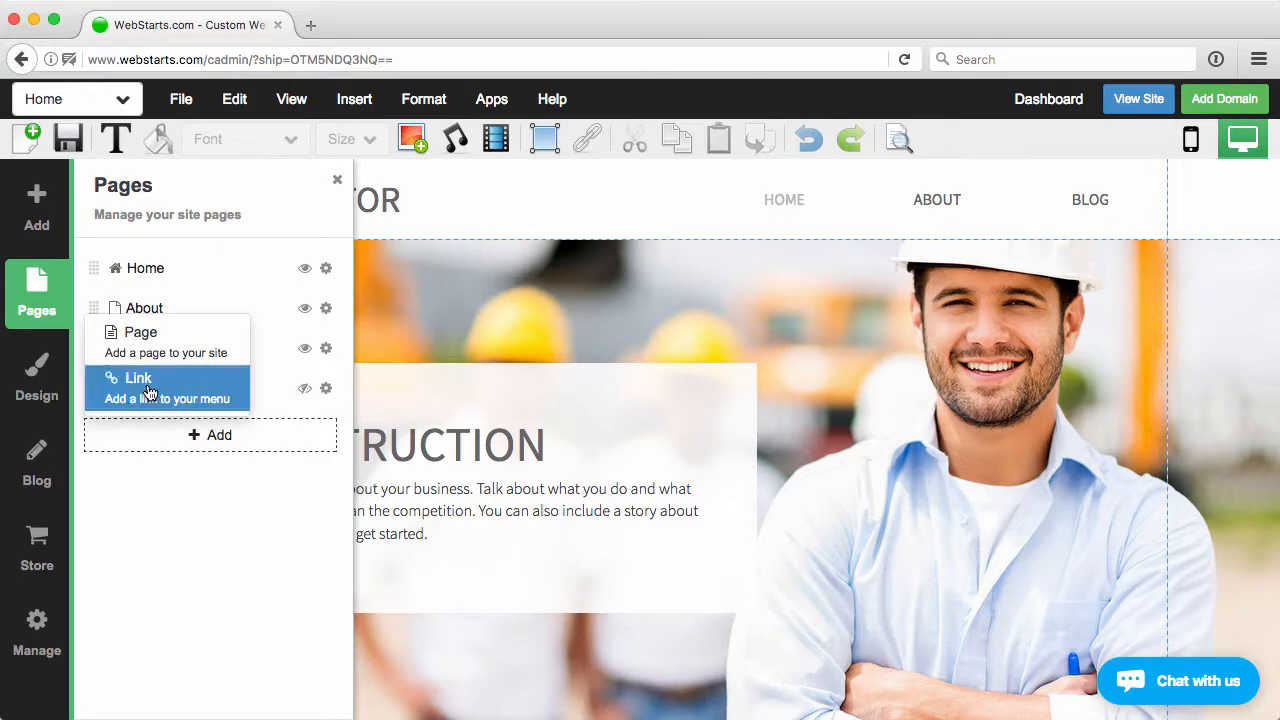
left_click(138, 378)
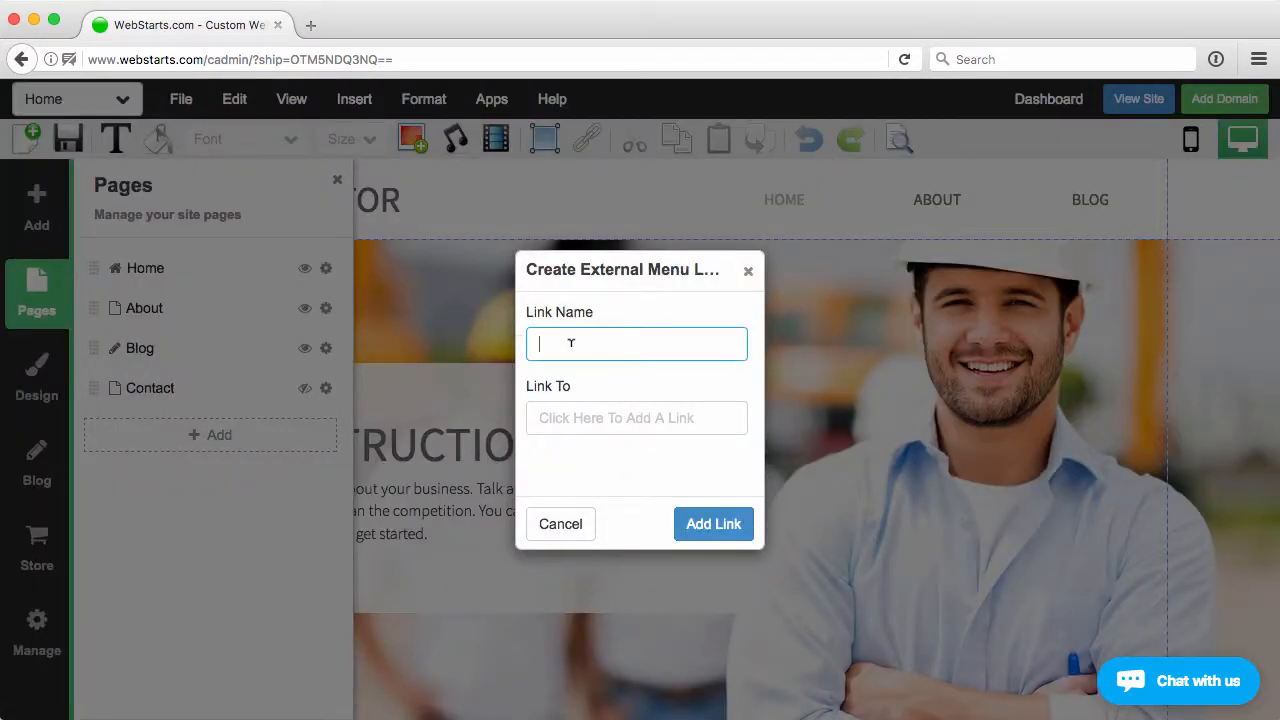
type("Contcast")
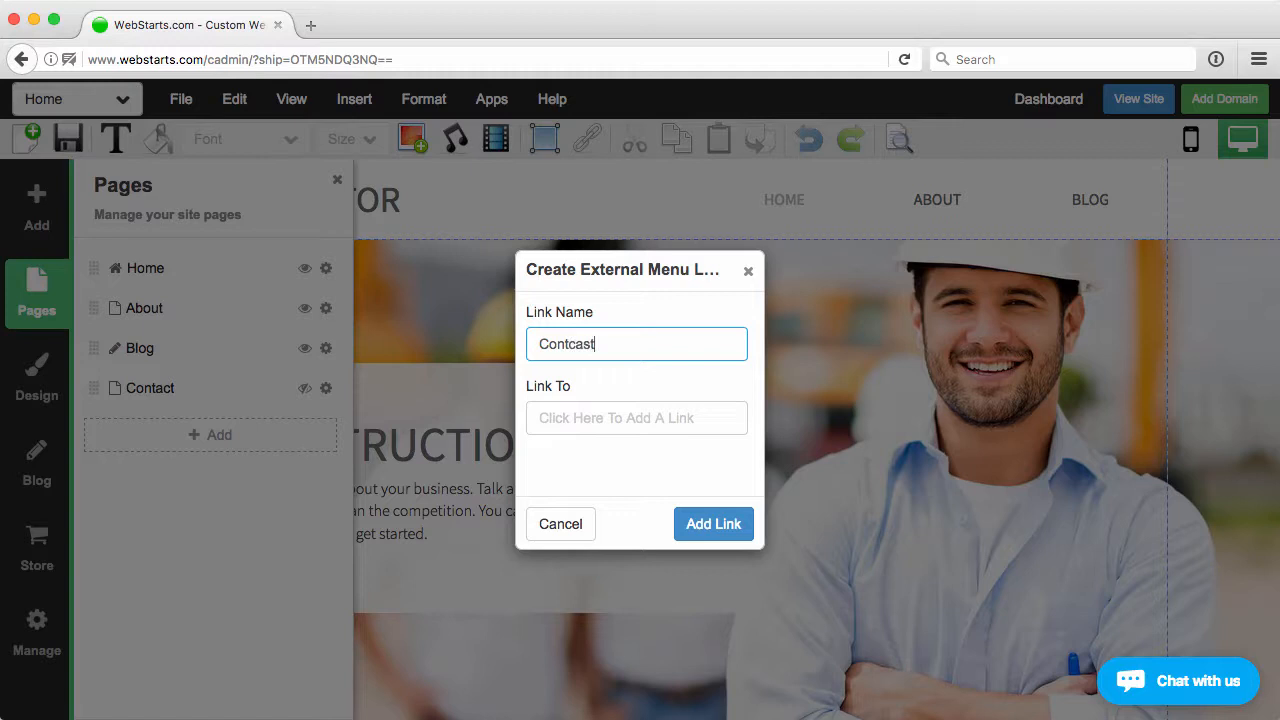
type("Contact")
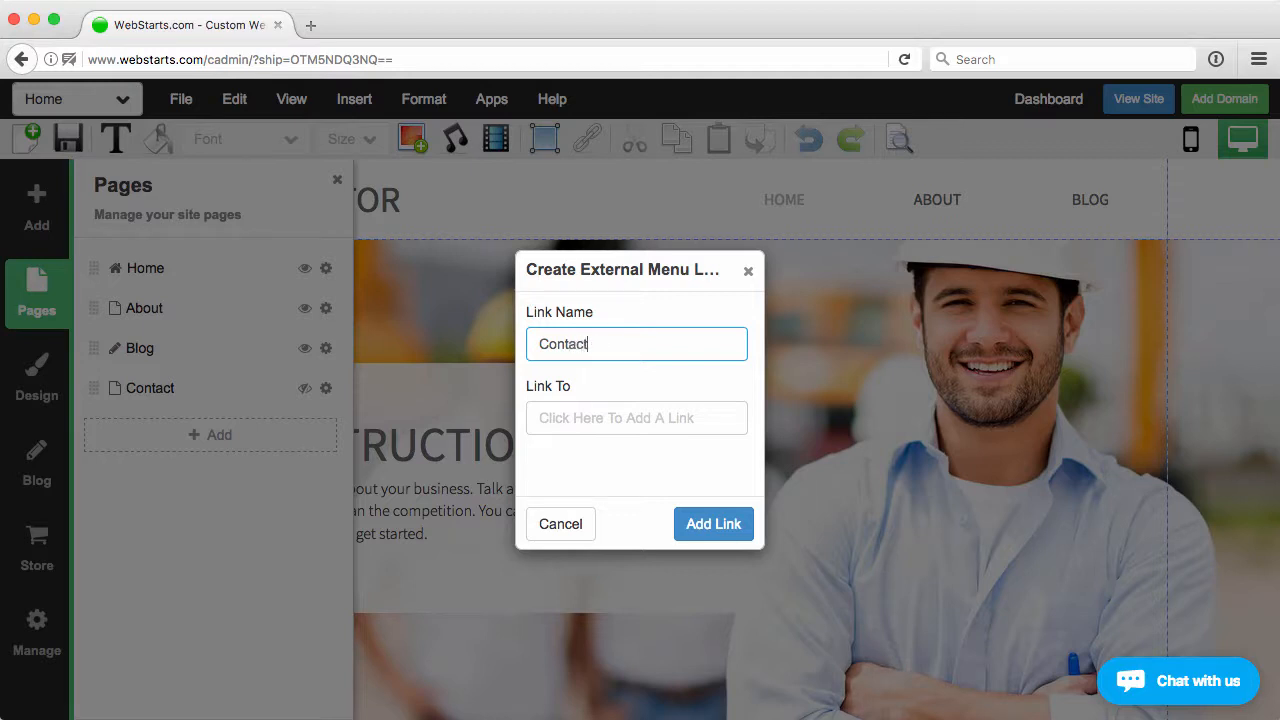
Point the menu link to the Home page's Contact Us anchor and add it to the menu
left_click(636, 418)
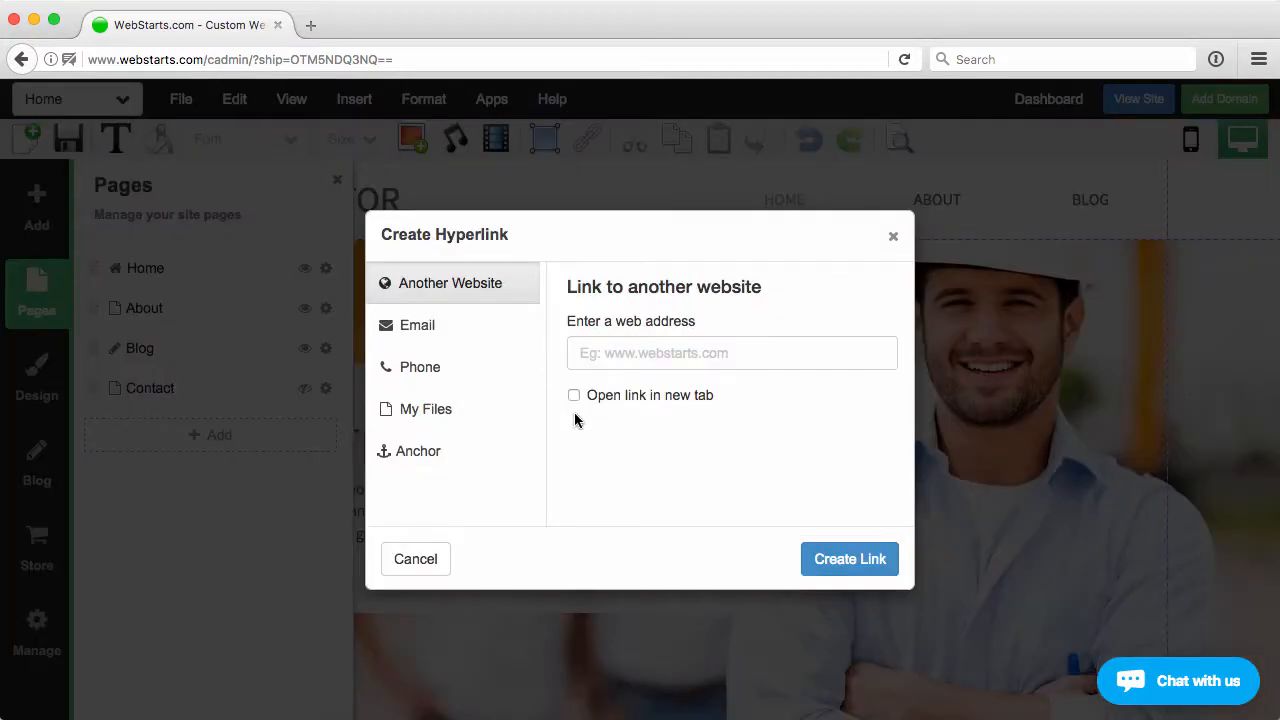
mouse_move(475, 337)
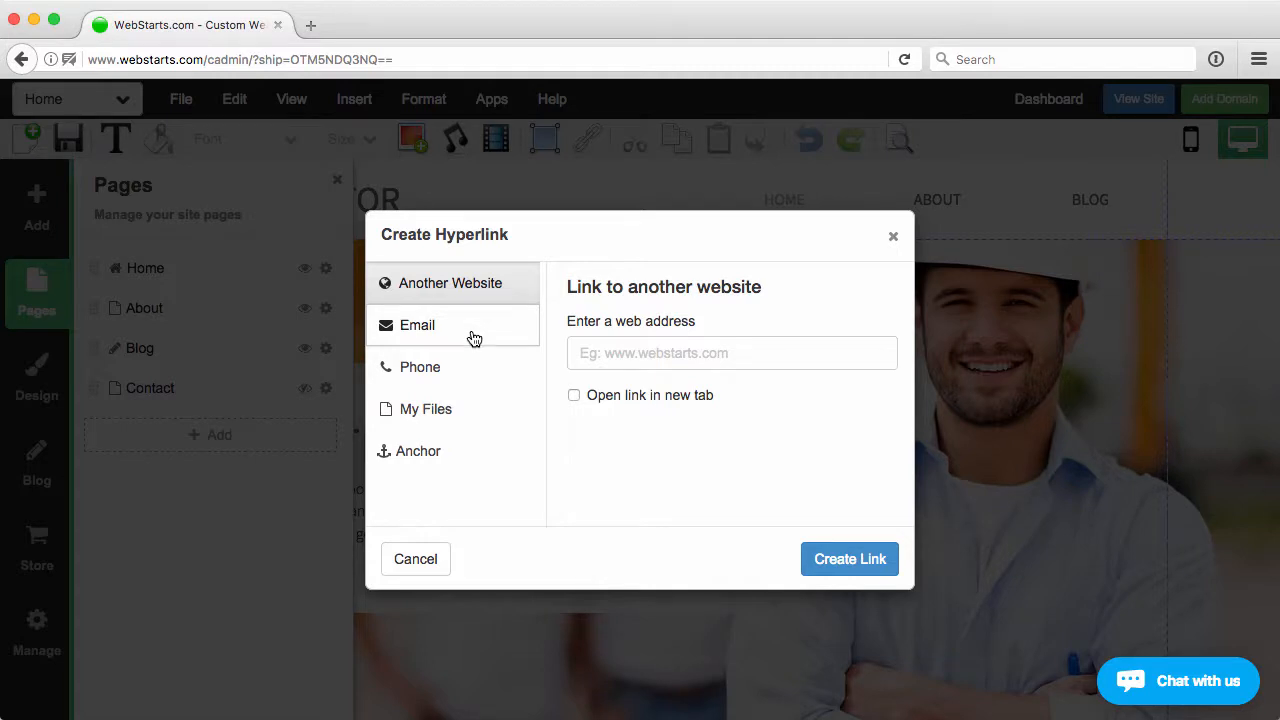
left_click(419, 451)
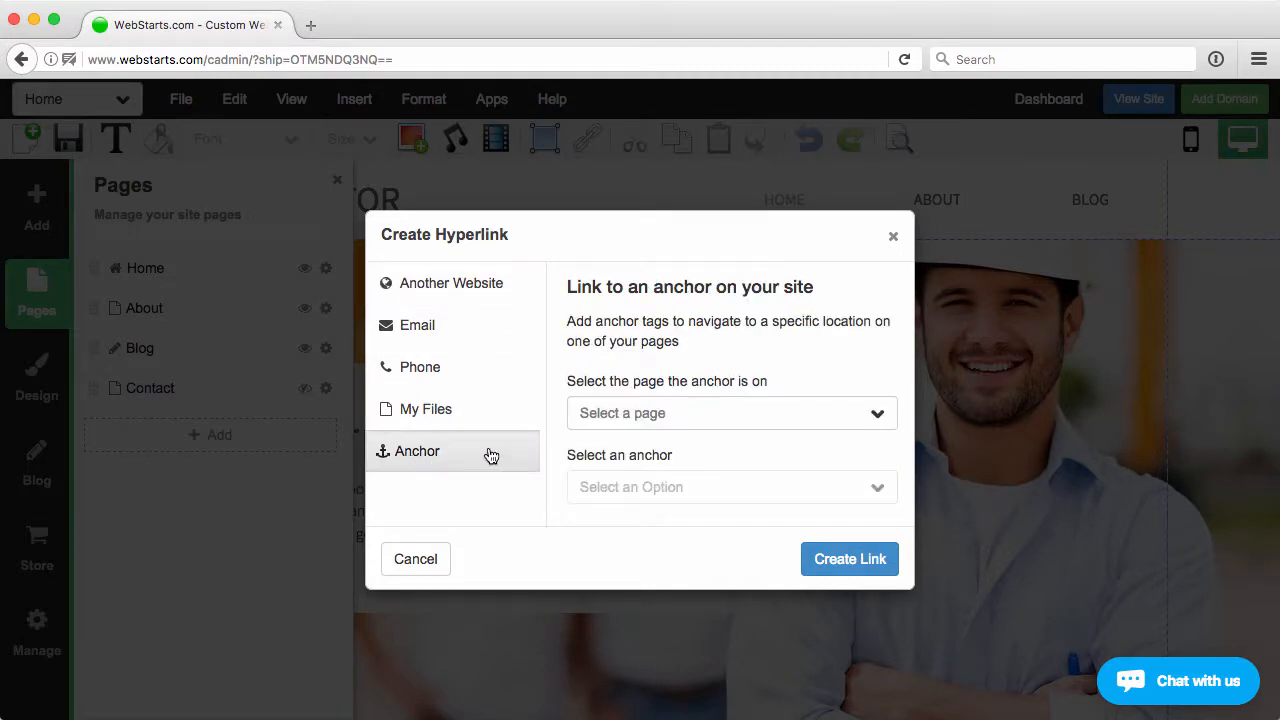
mouse_move(734, 421)
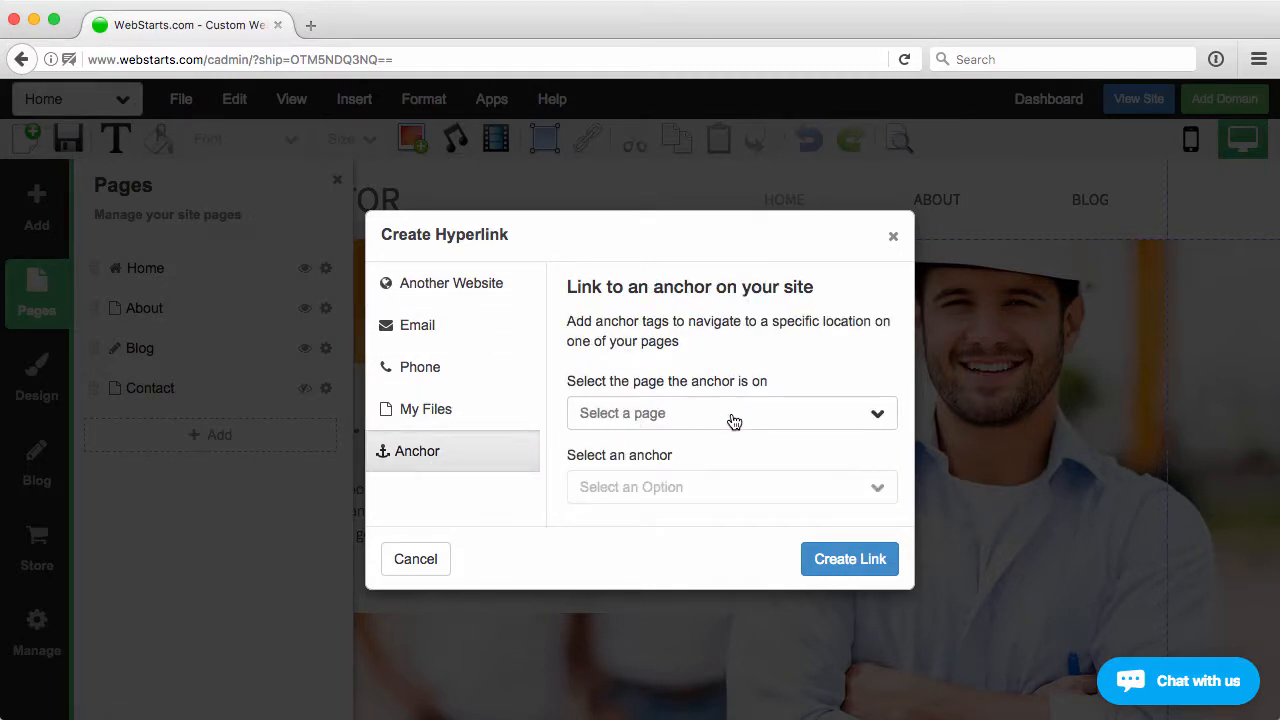
left_click(731, 413)
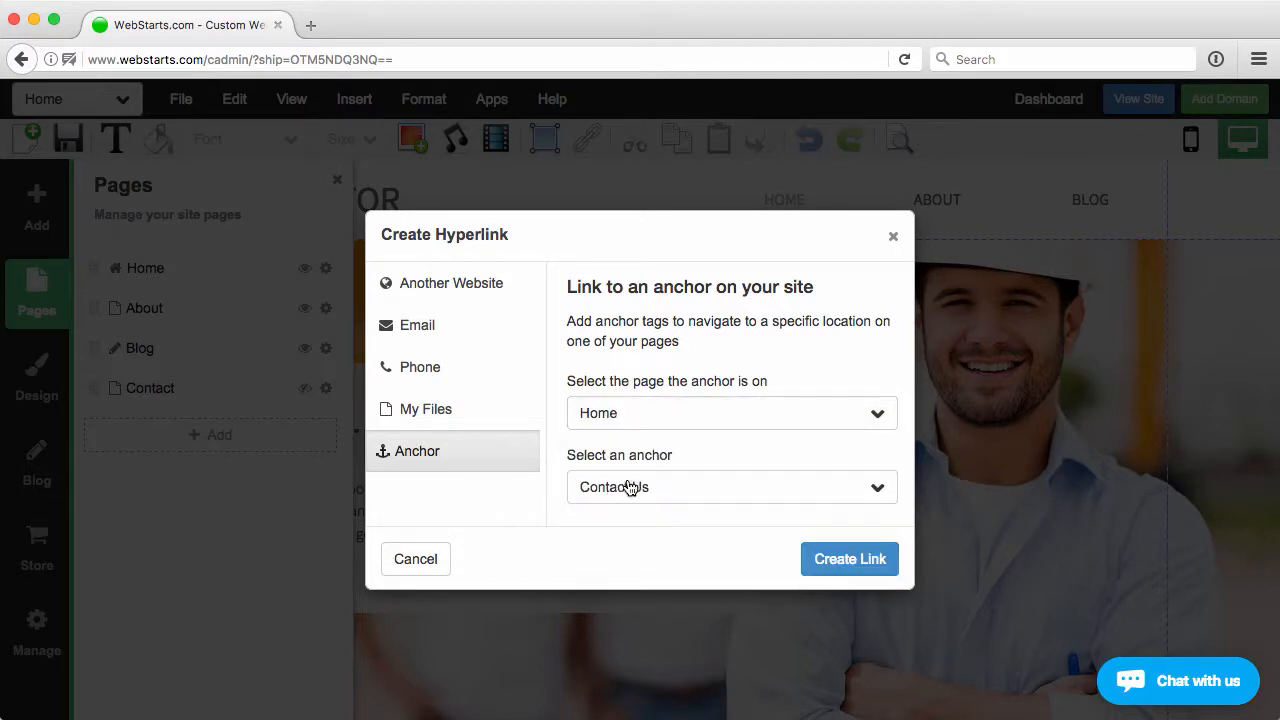
left_click(731, 487)
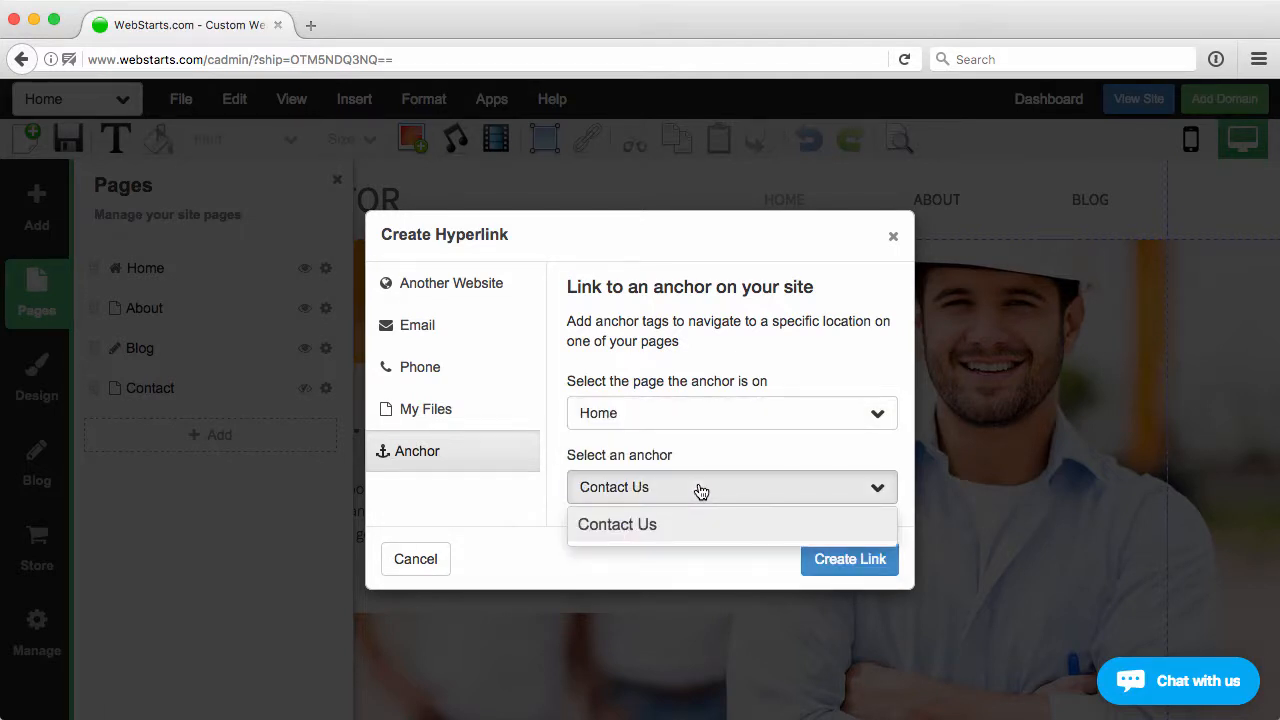
left_click(616, 524)
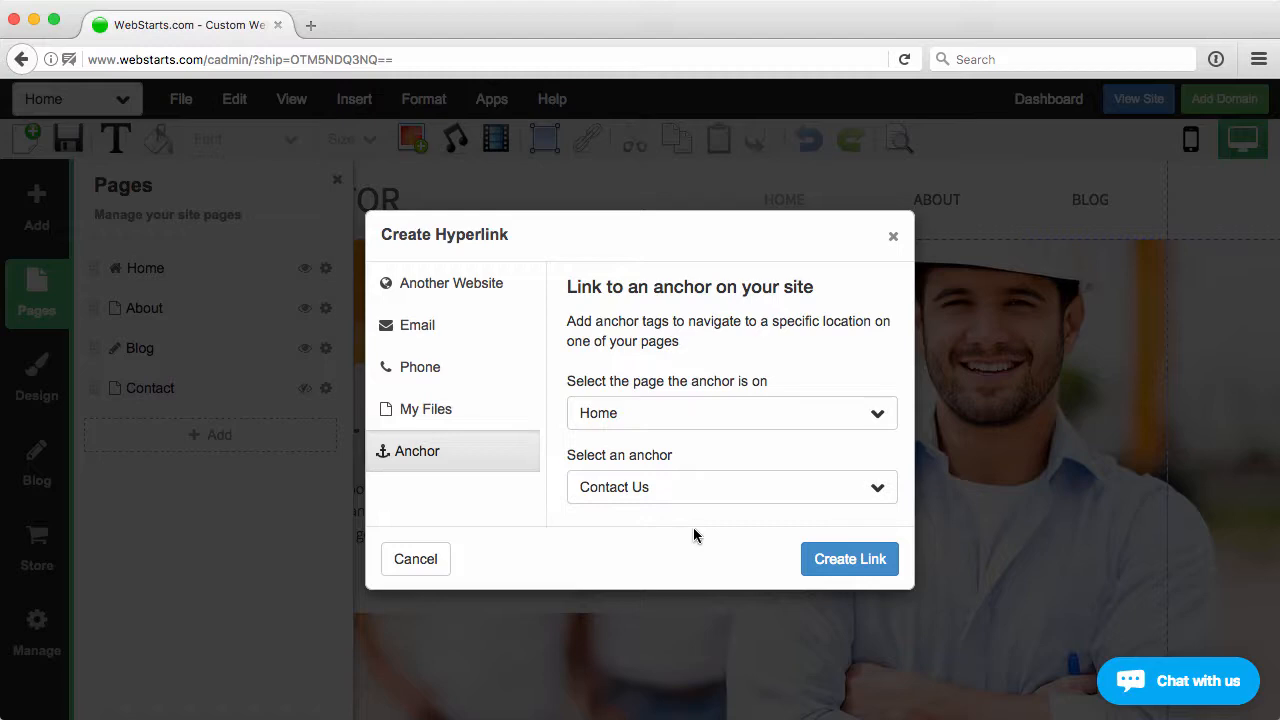
left_click(849, 559)
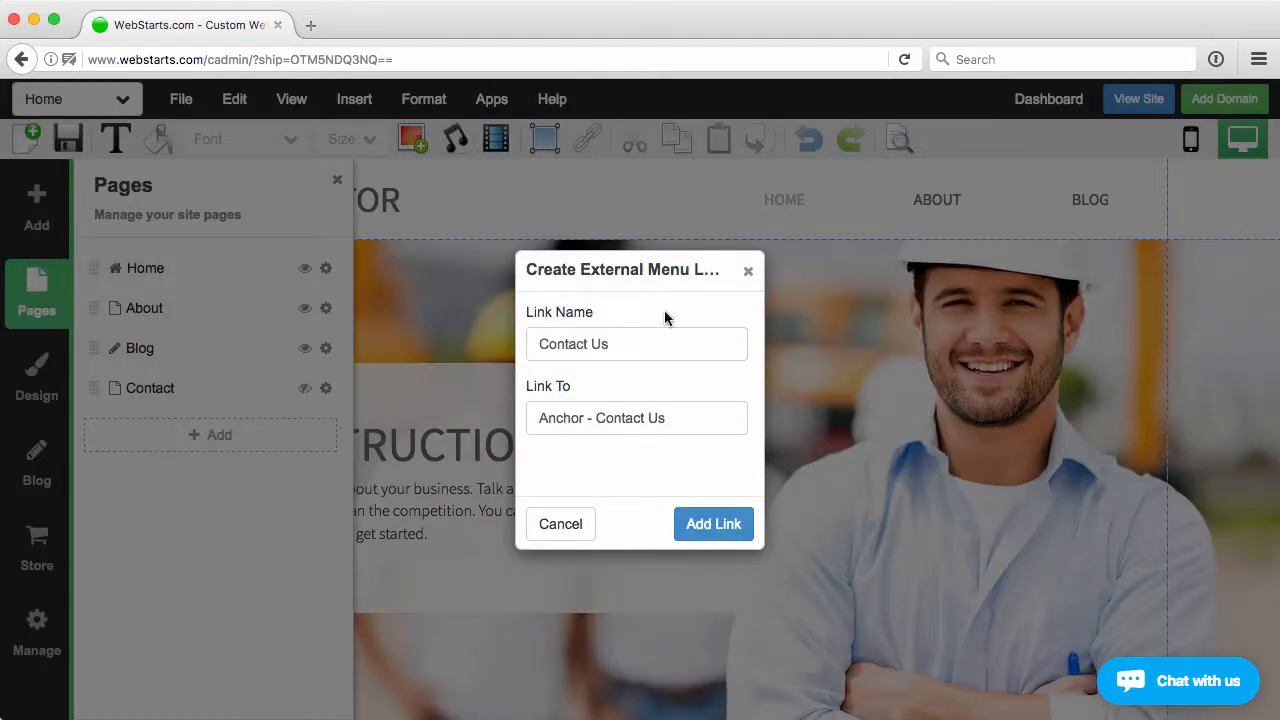
left_click(713, 524)
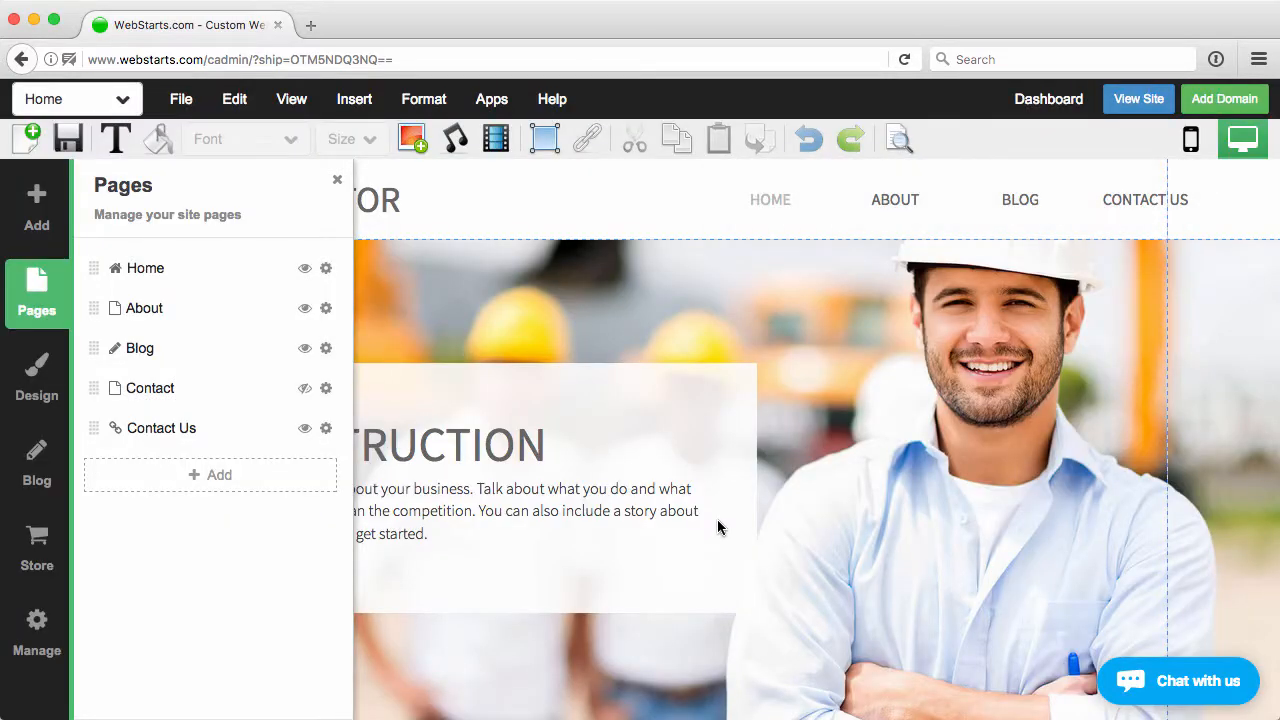
left_click(337, 180)
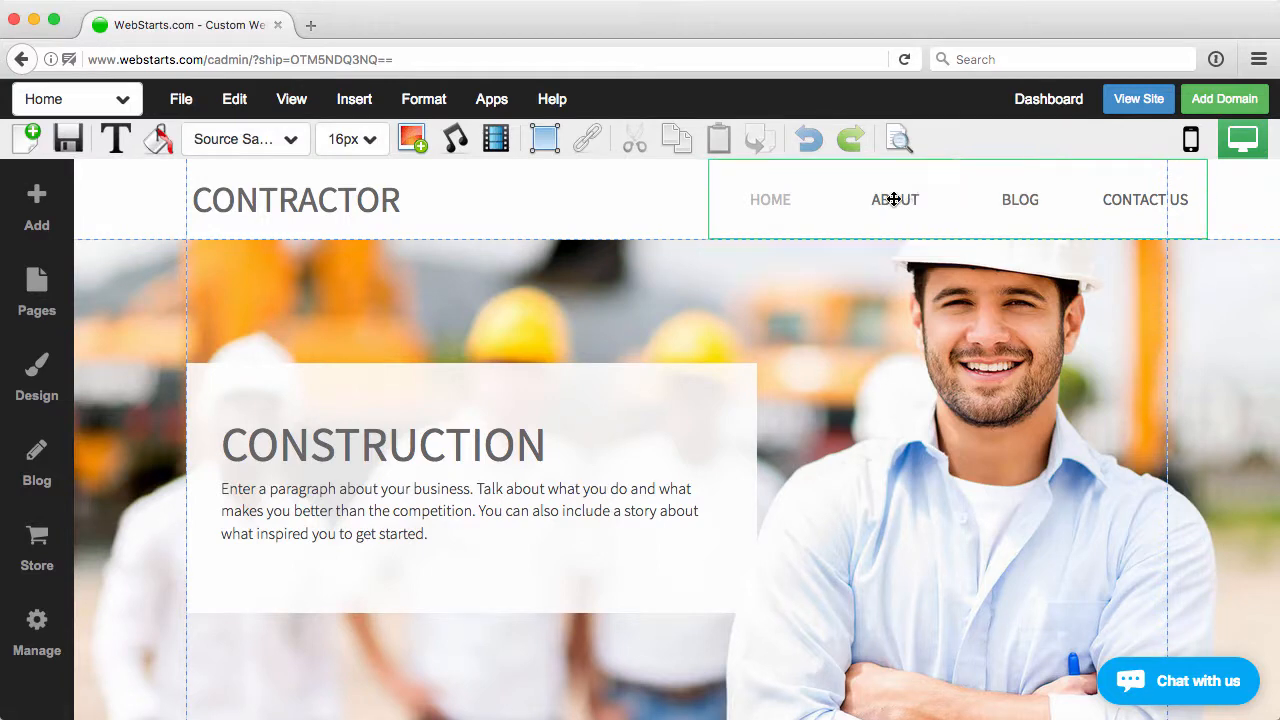
Save the Home page and choose Not Now on the share prompt
left_click(894, 199)
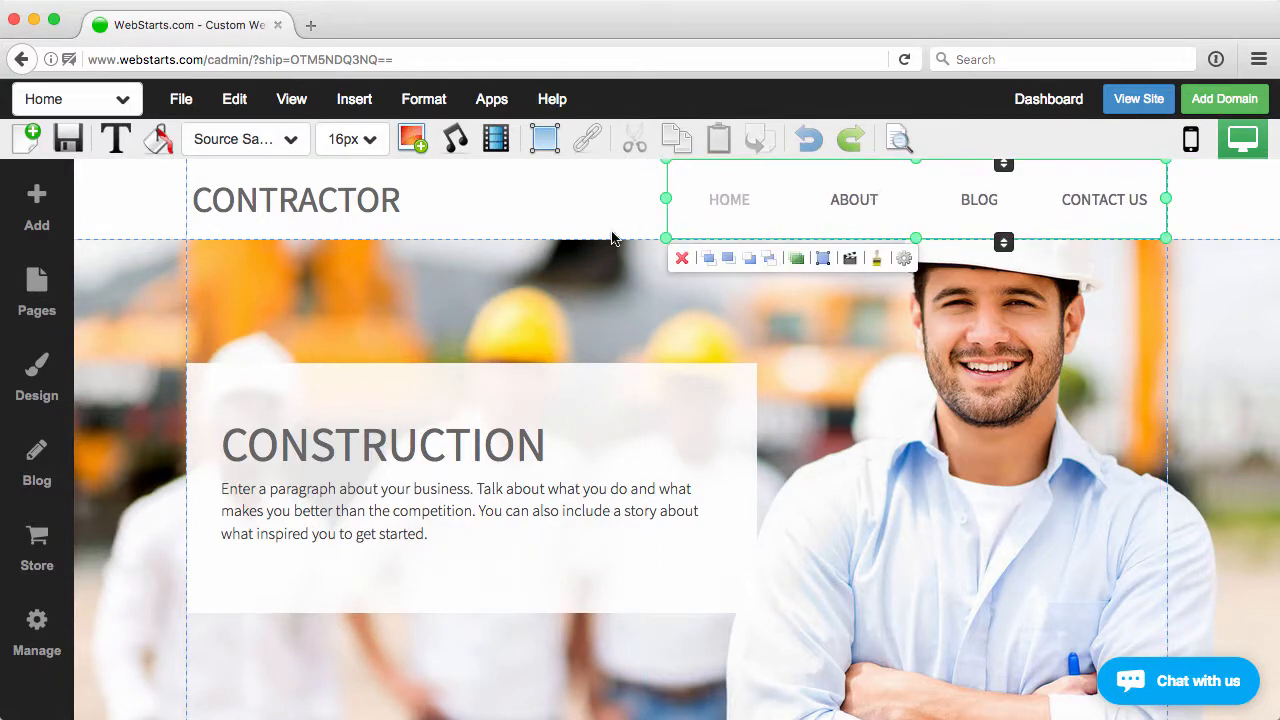
mouse_move(68, 138)
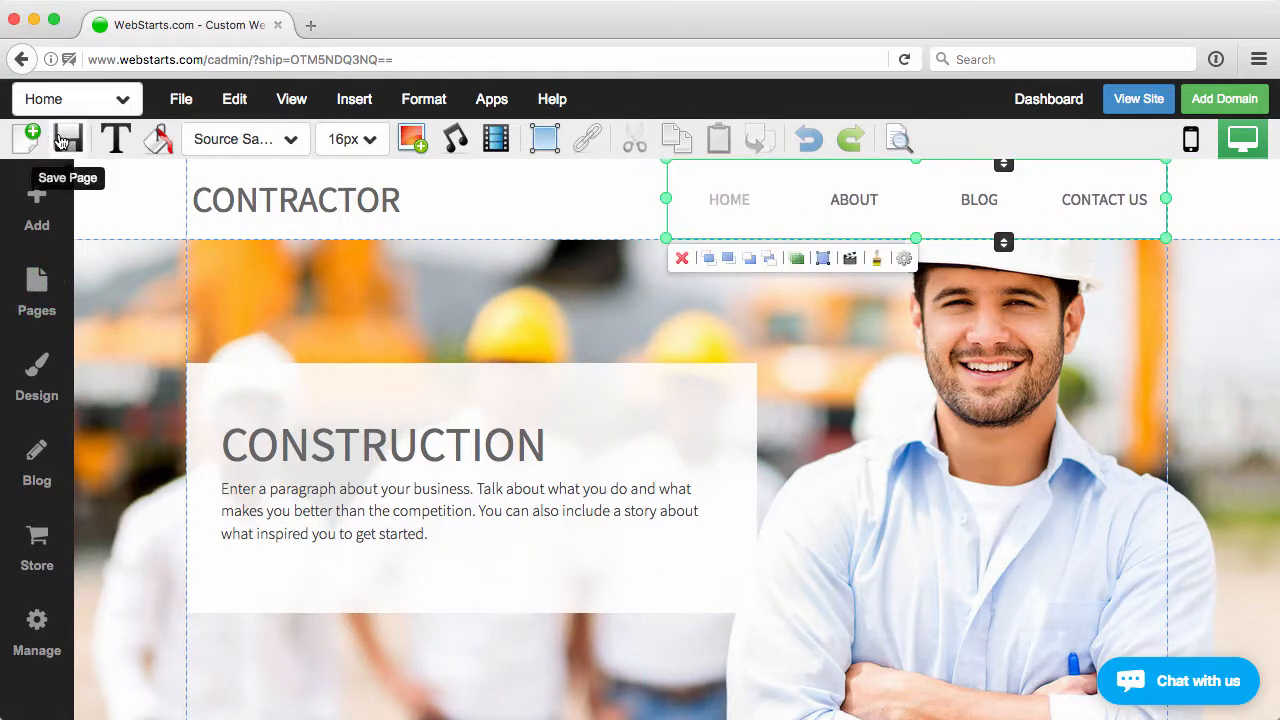
left_click(68, 139)
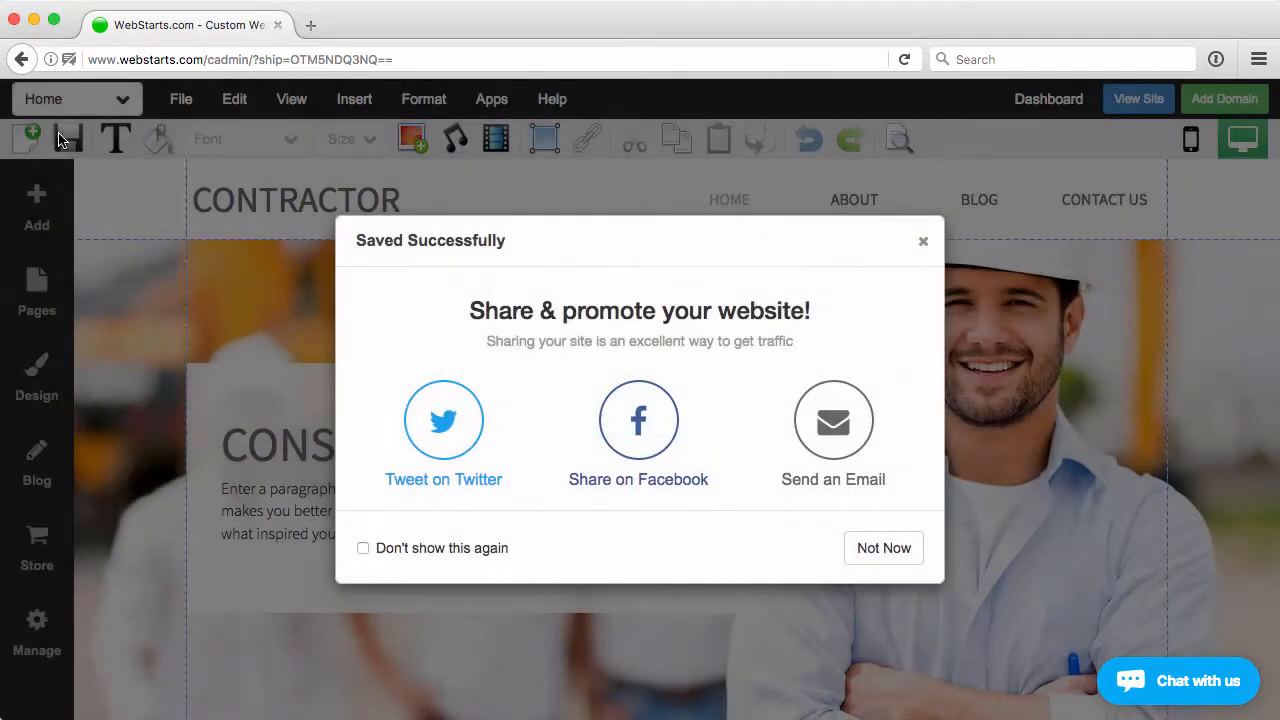
left_click(883, 548)
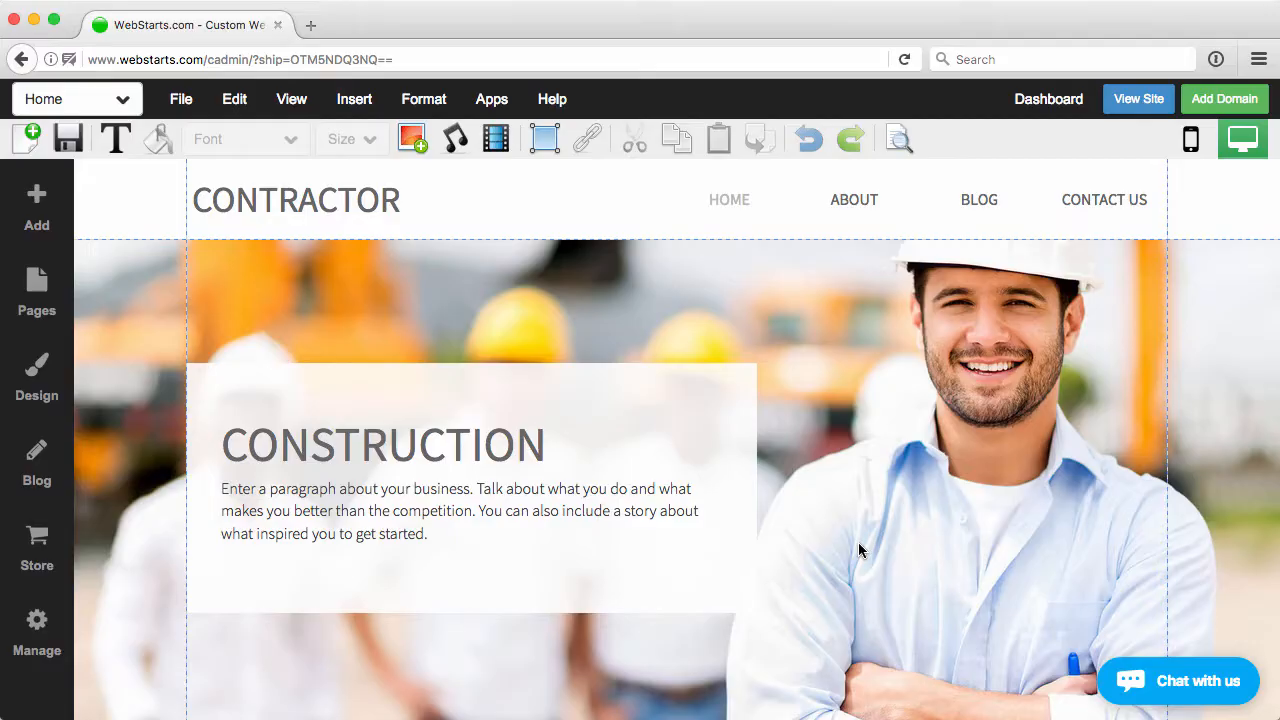
mouse_move(942, 402)
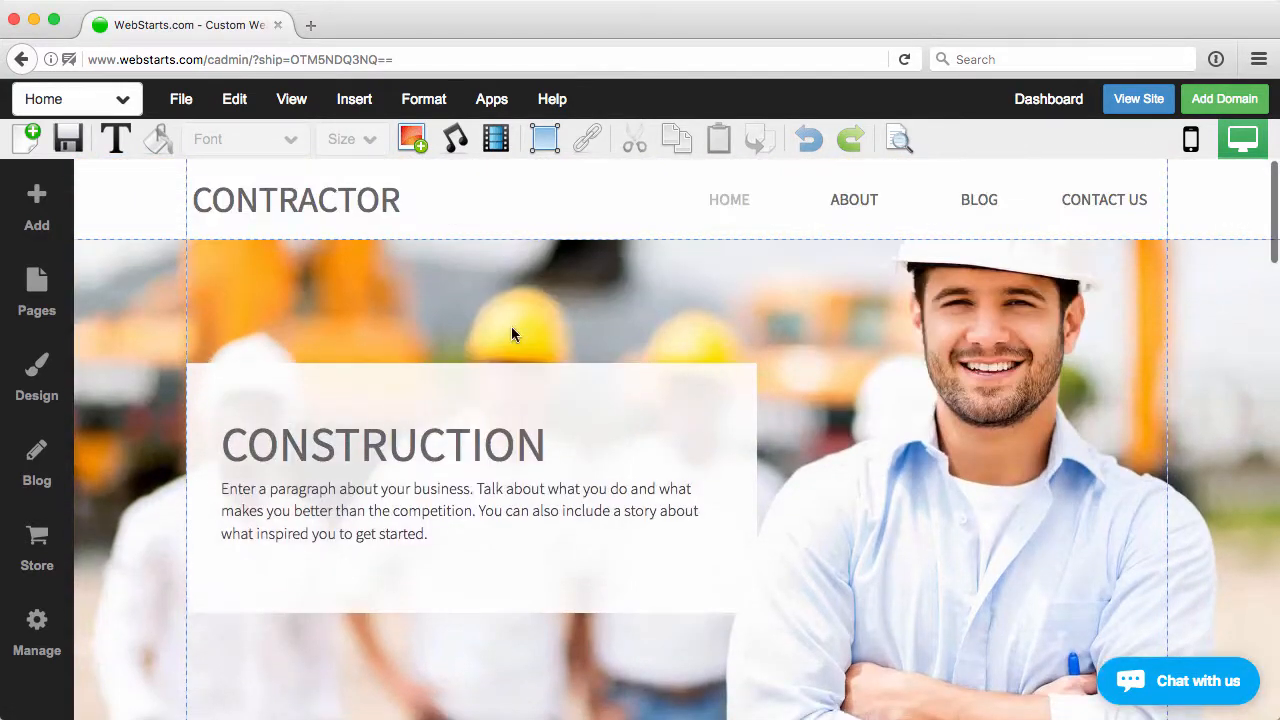
Switch to the About page and type 'Contact Us Here' under the company paragraph
left_click(75, 99)
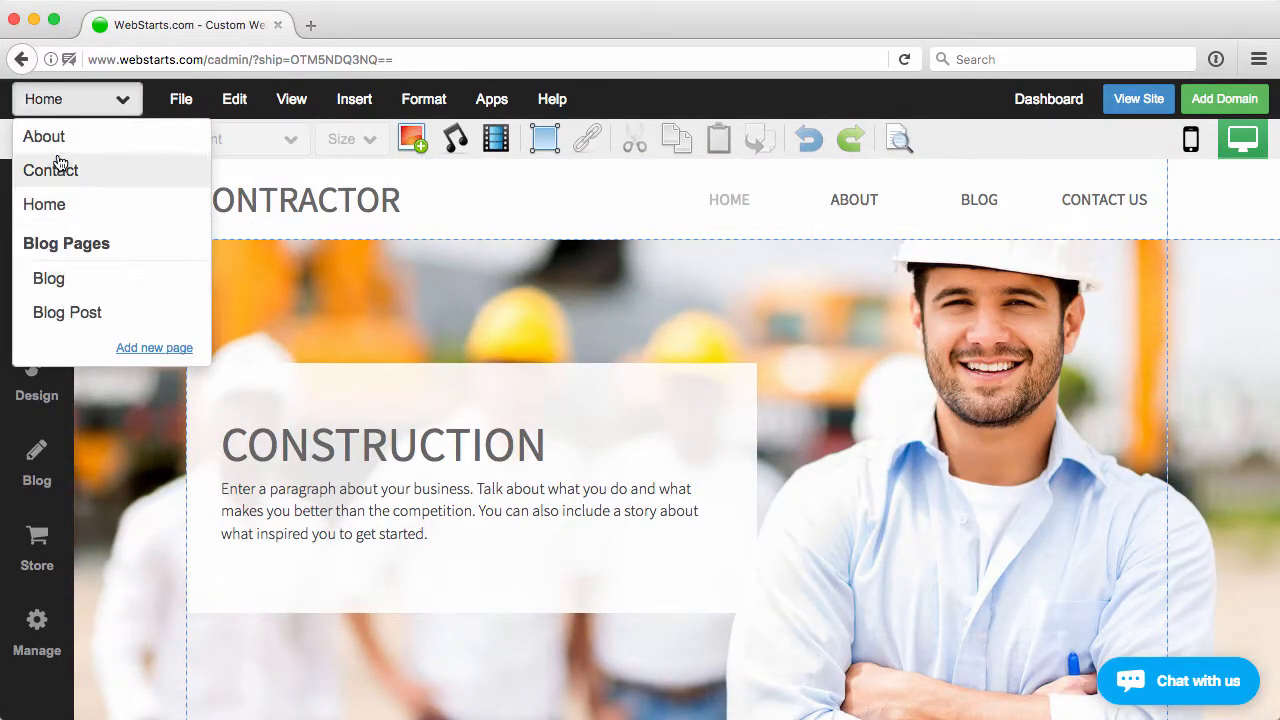
left_click(44, 137)
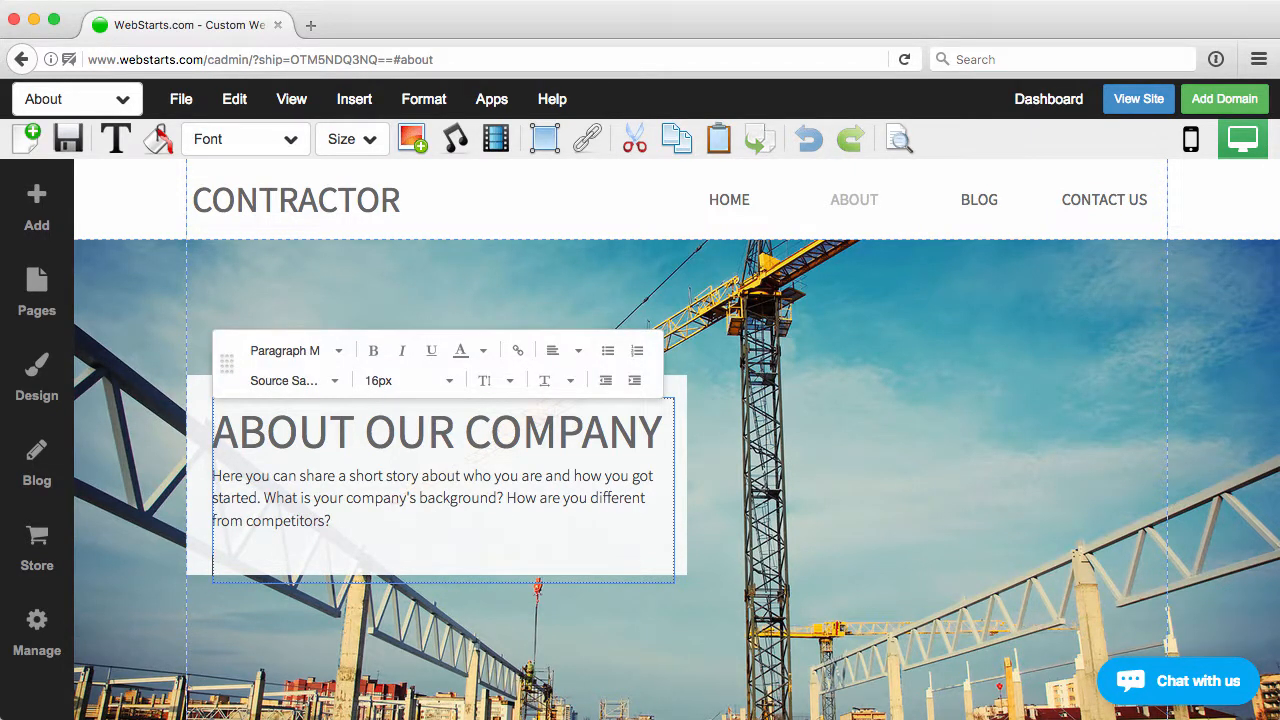
type("Contac")
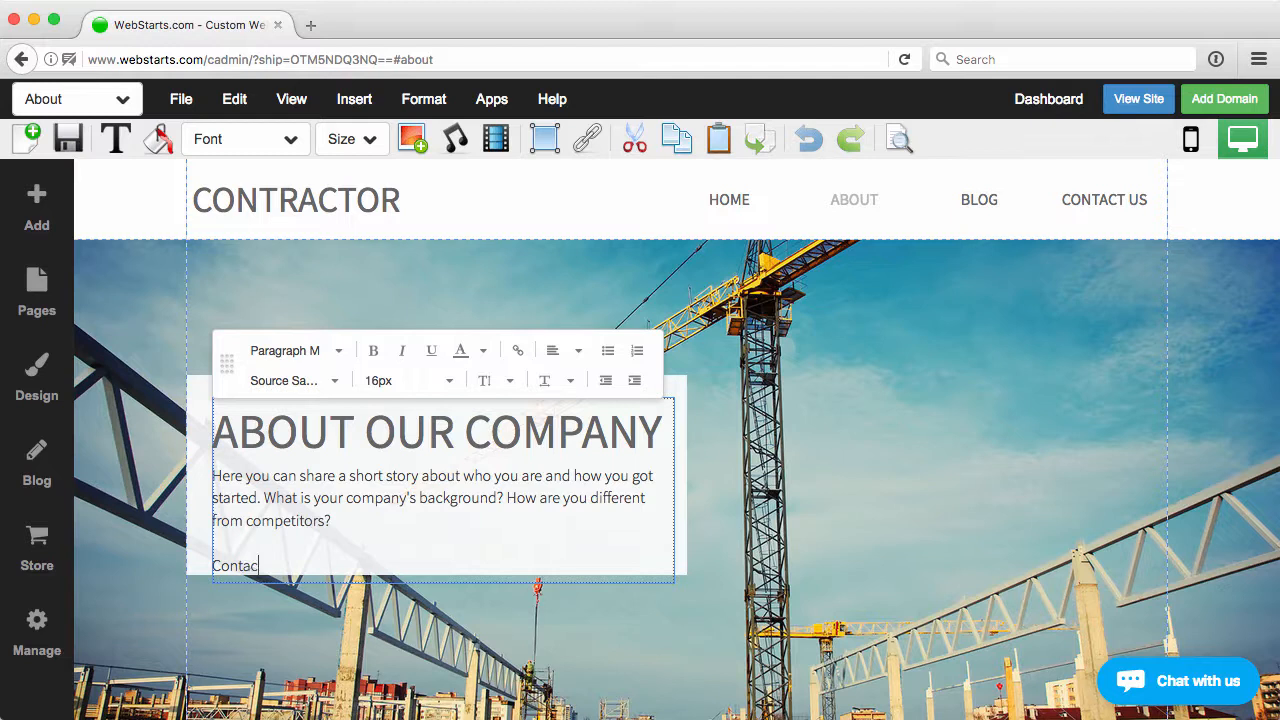
type("t Us H")
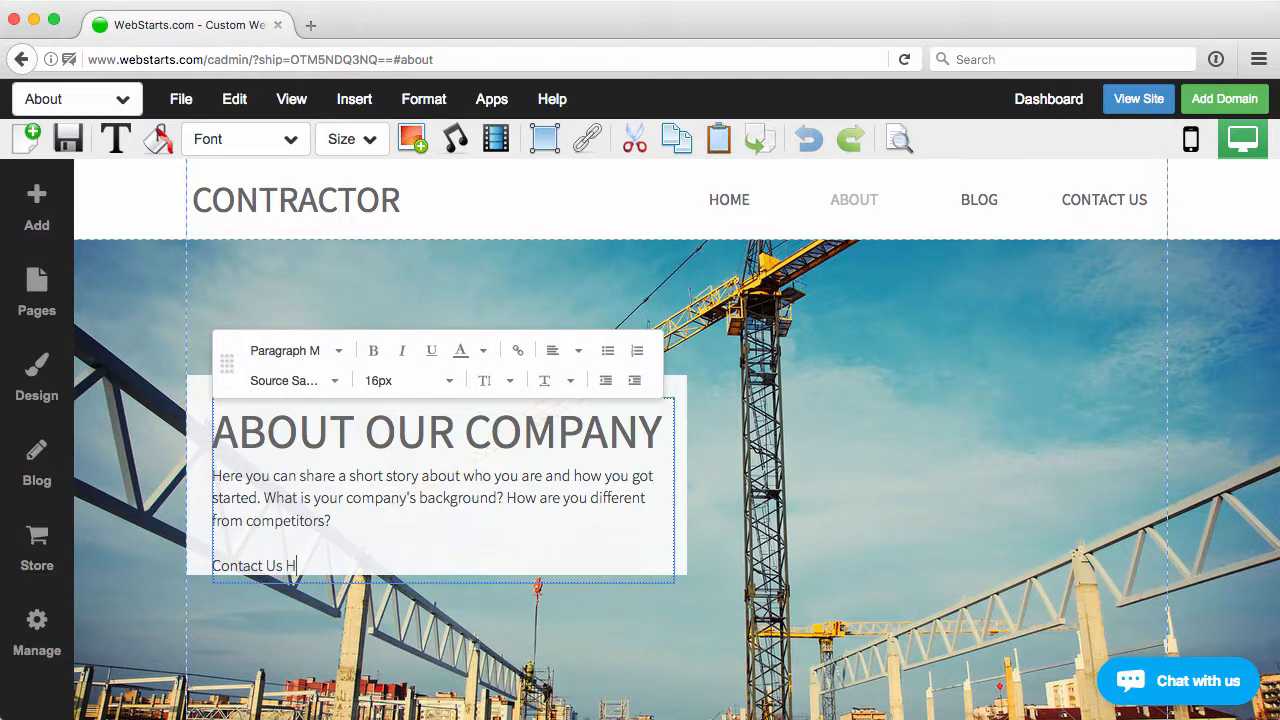
left_click(200, 530)
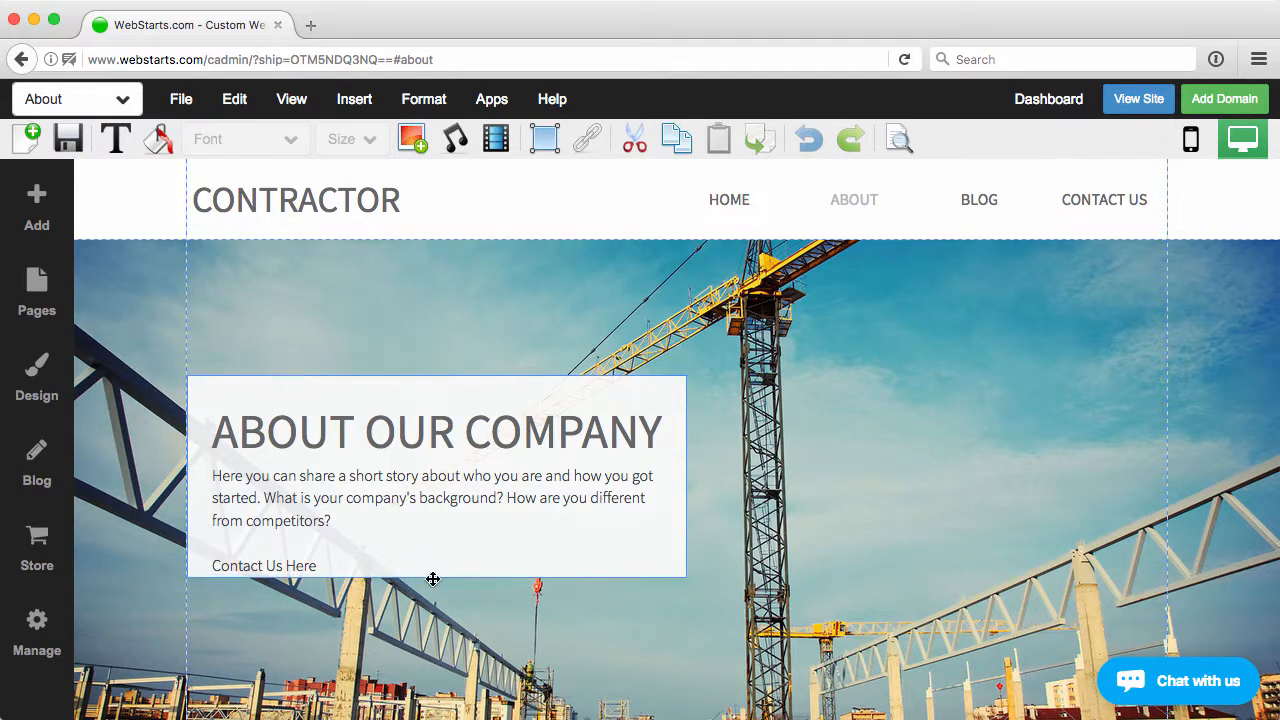
left_click(433, 579)
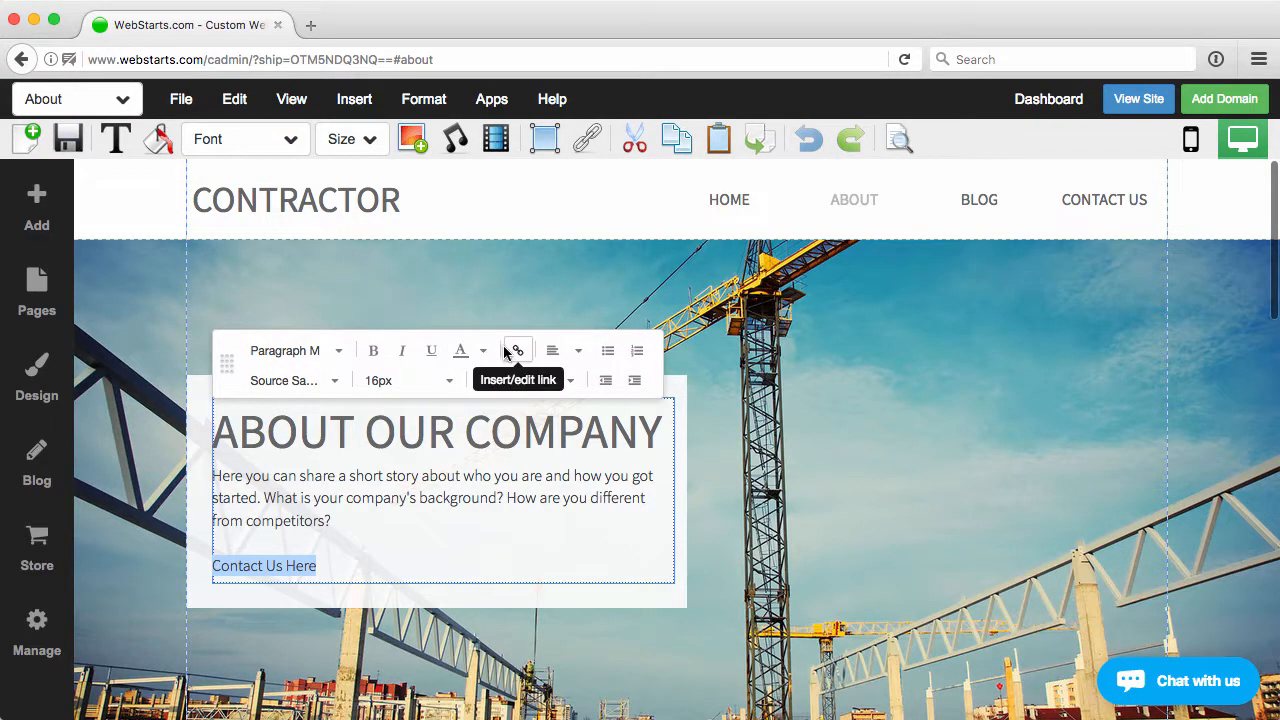
Link 'Contact Us Here' to the Home page's Contact Us anchor
left_click(517, 350)
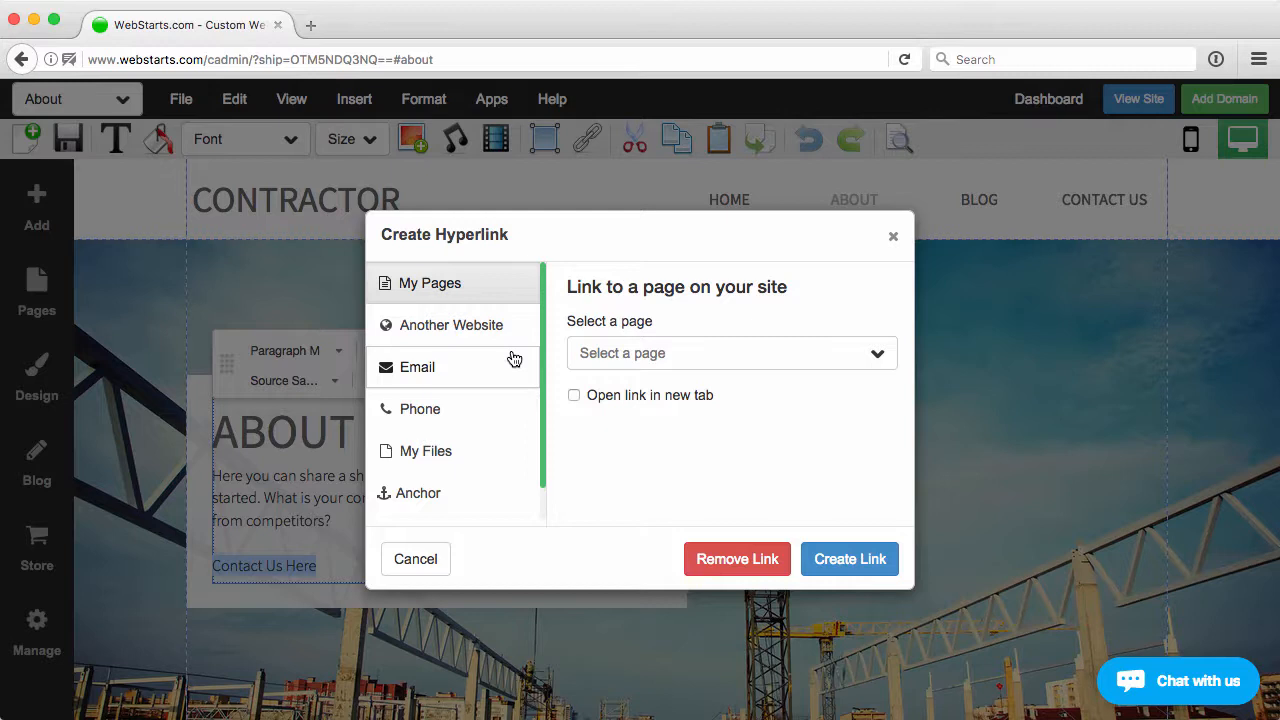
mouse_move(490, 499)
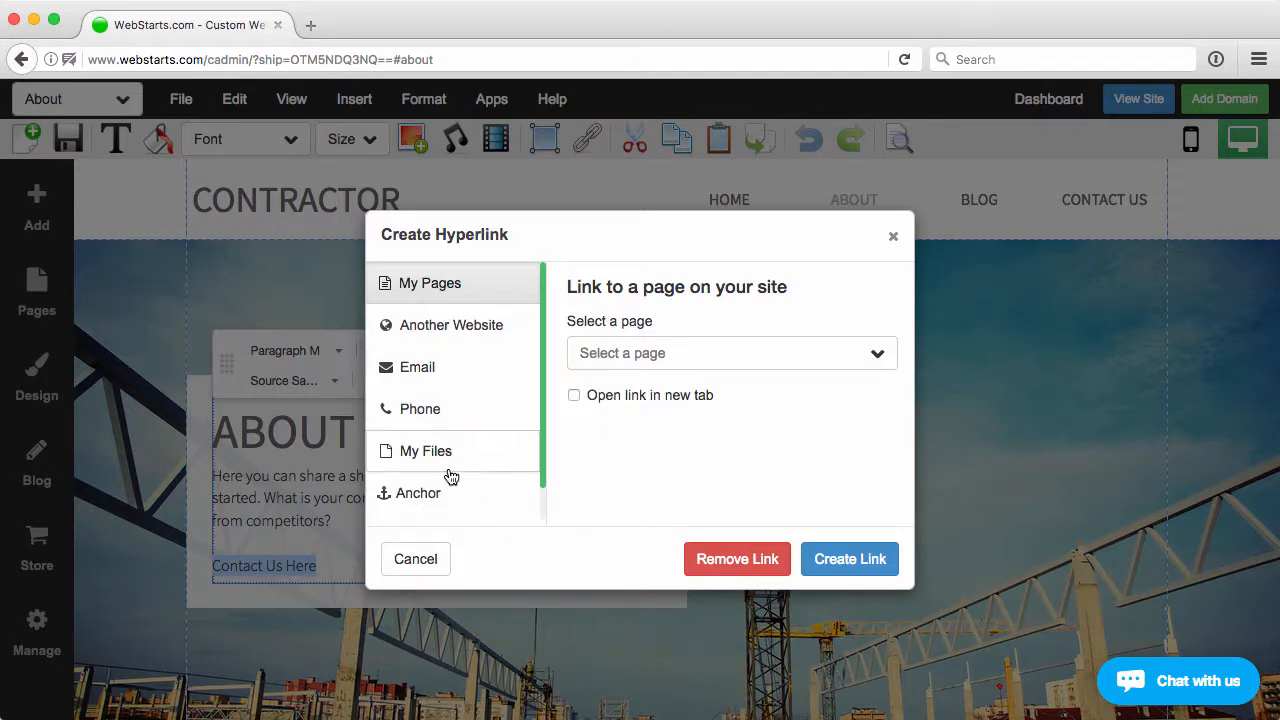
left_click(418, 493)
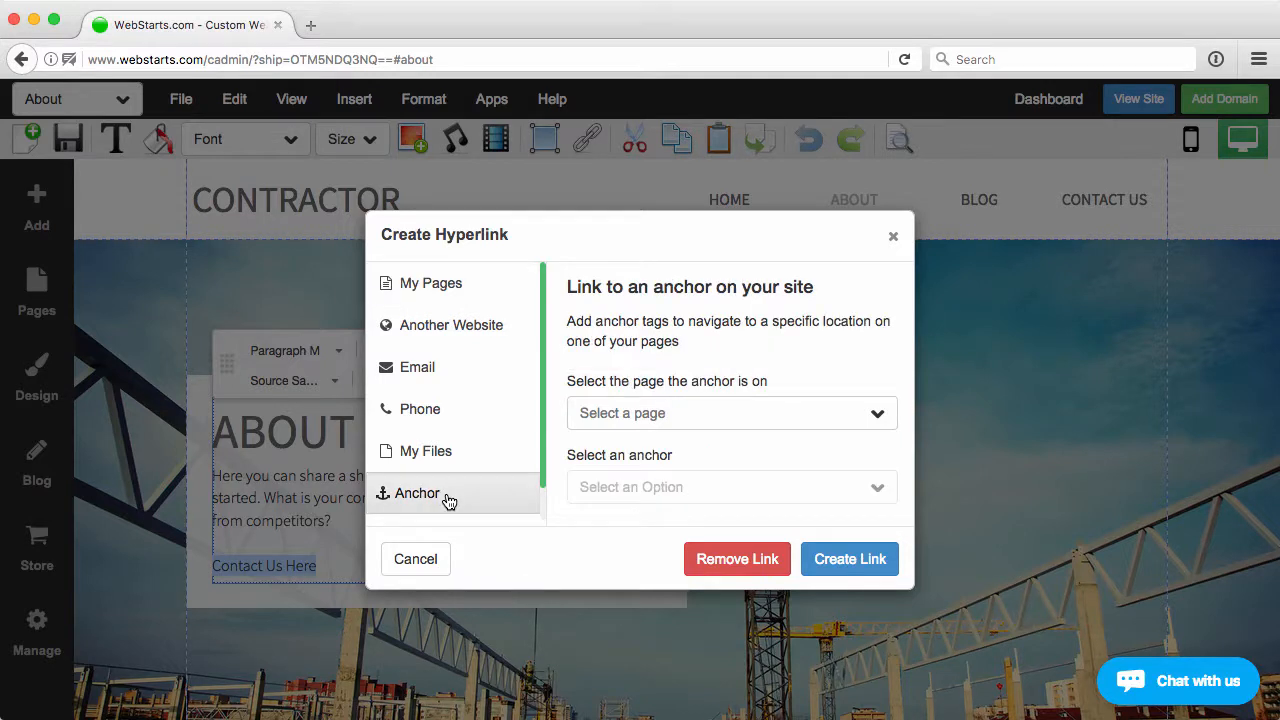
left_click(731, 413)
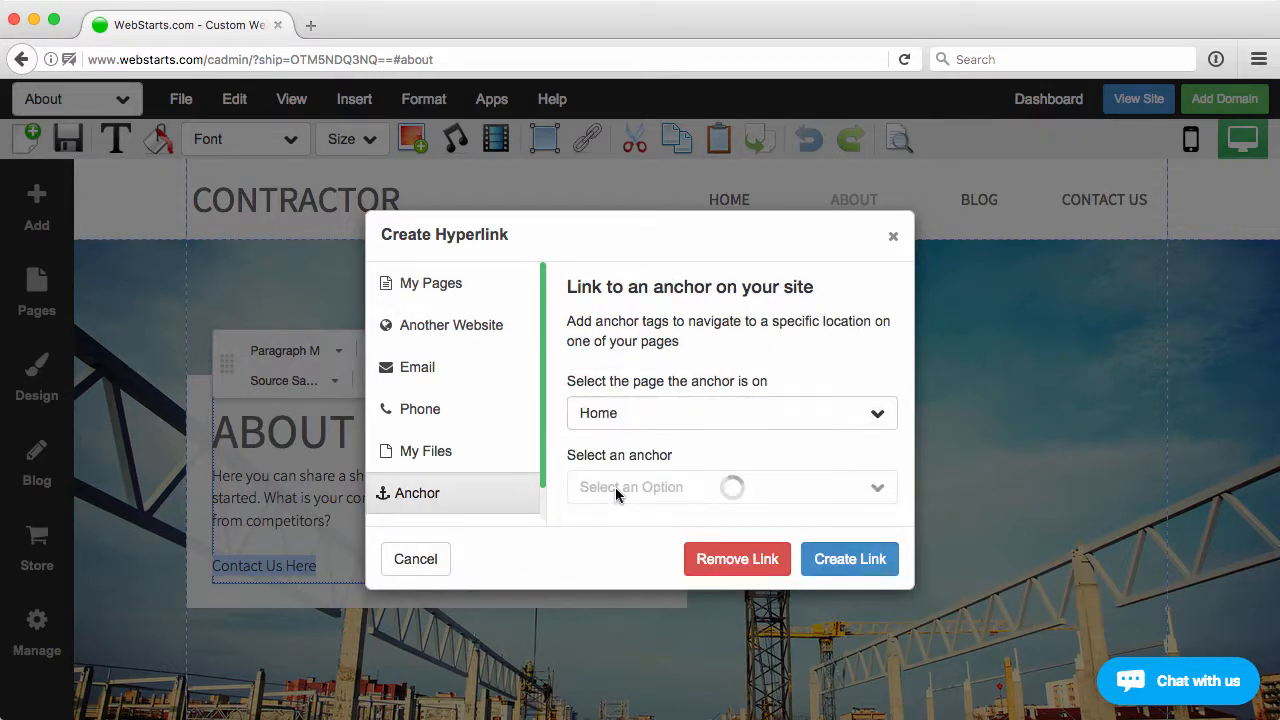
left_click(730, 487)
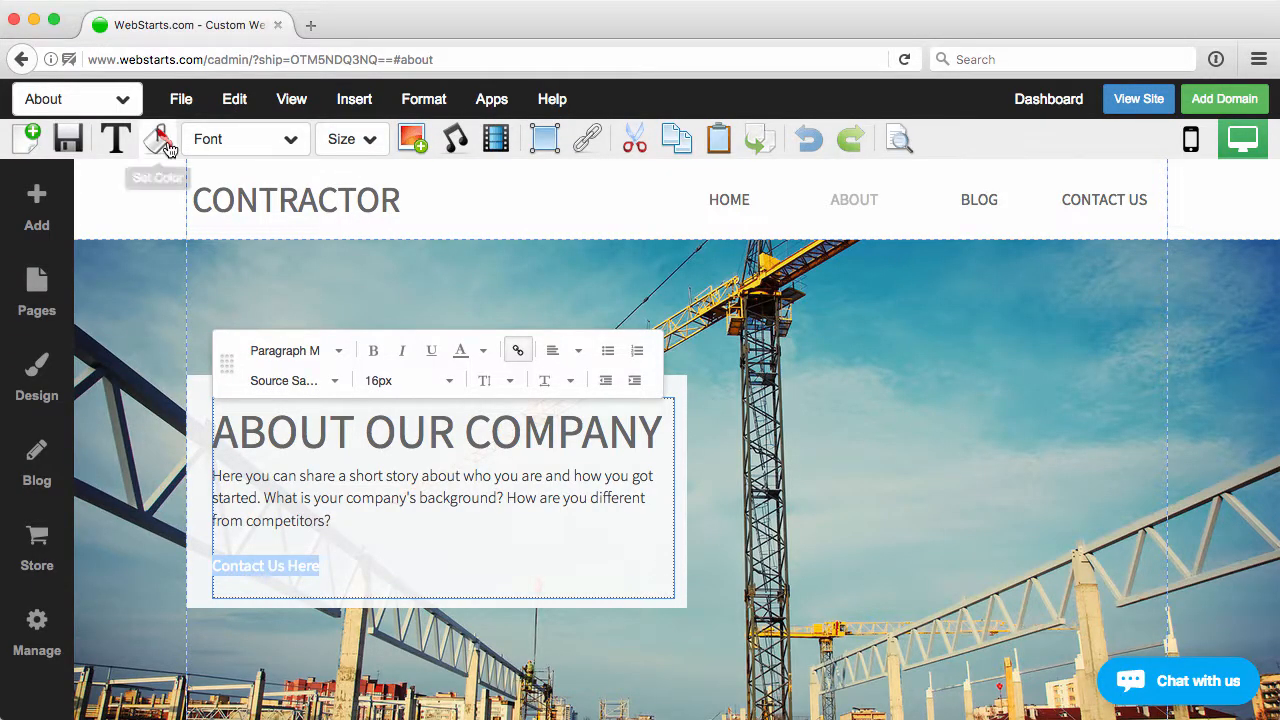
Apply a dark palette colour to the 'Contact Us Here' link text
left_click(159, 139)
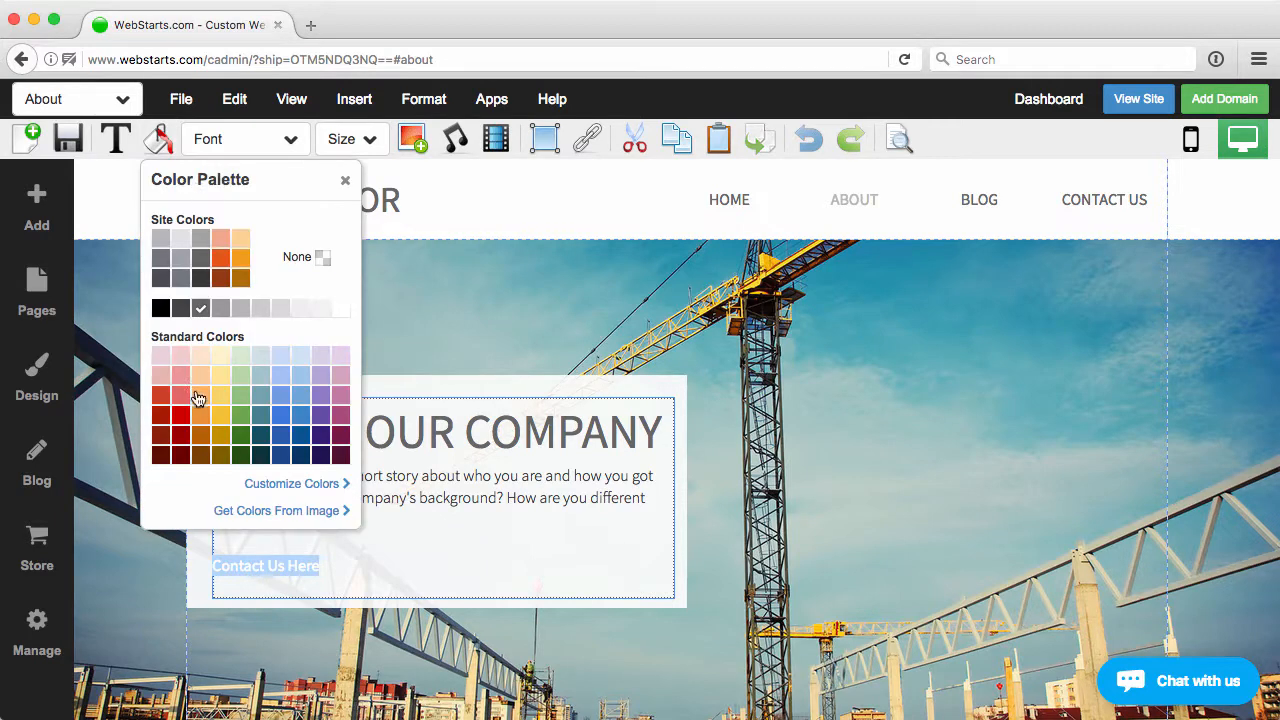
left_click(345, 180)
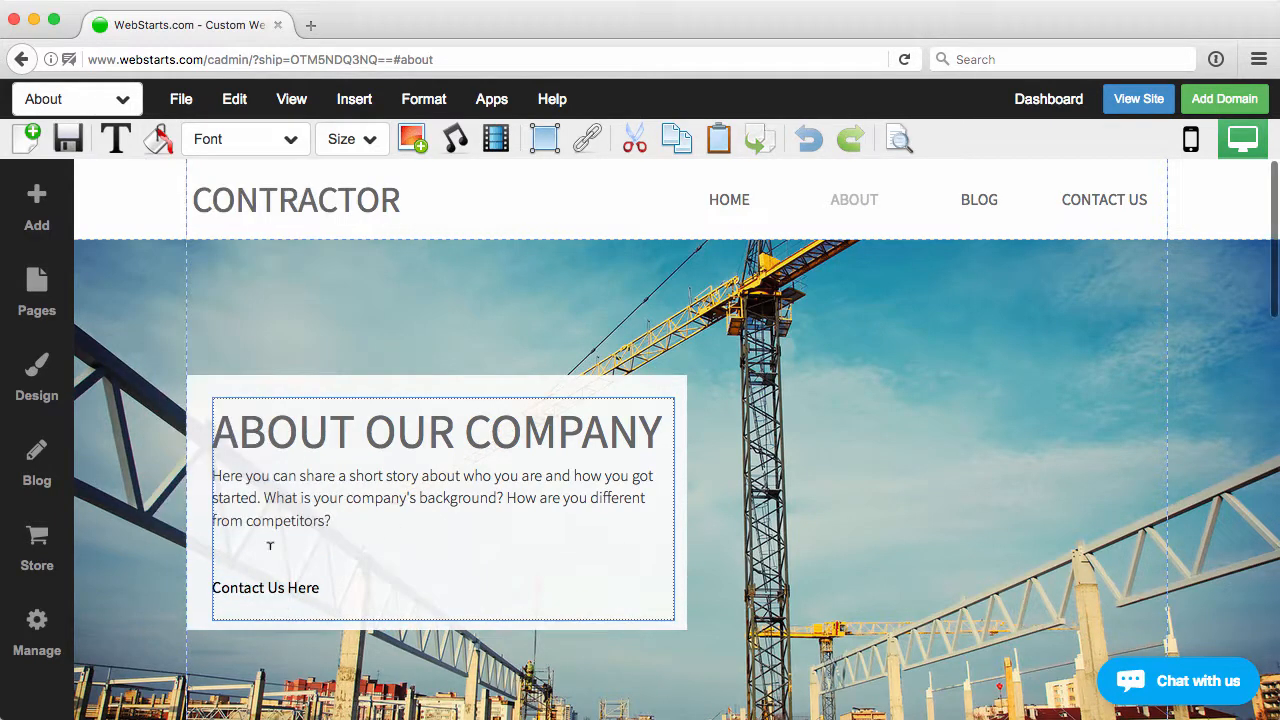
mouse_move(69, 139)
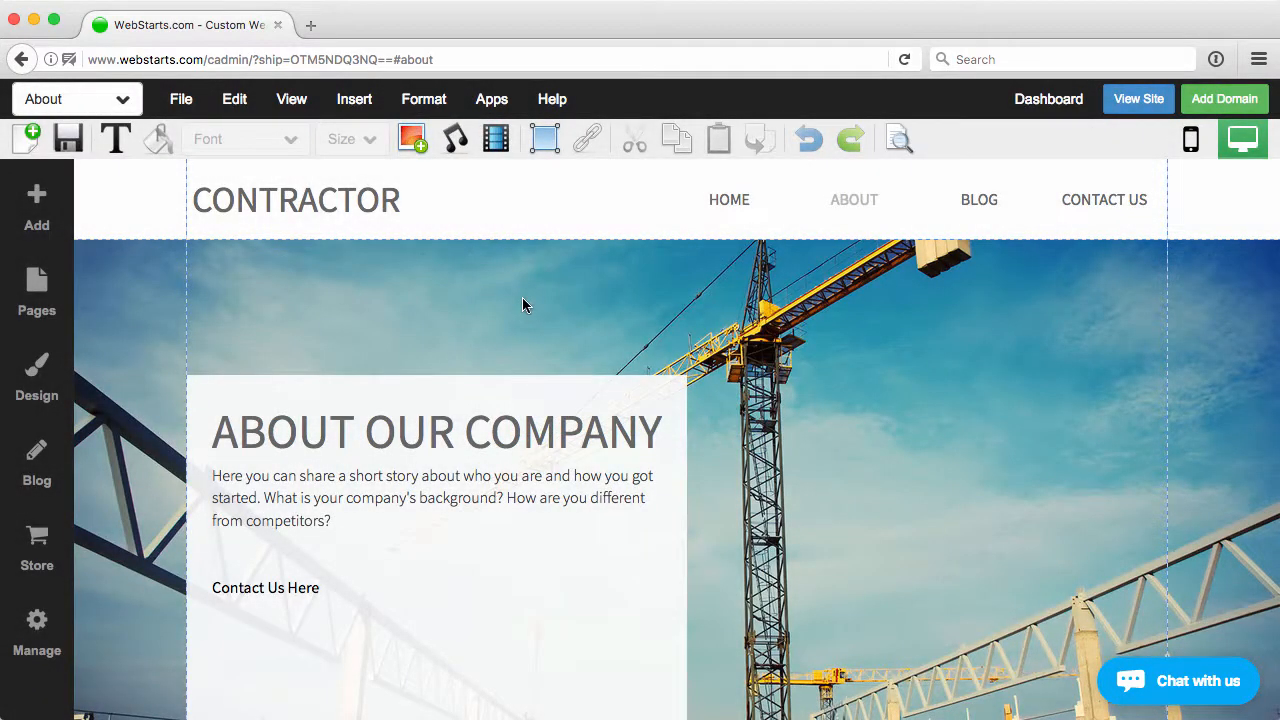
left_click(1138, 99)
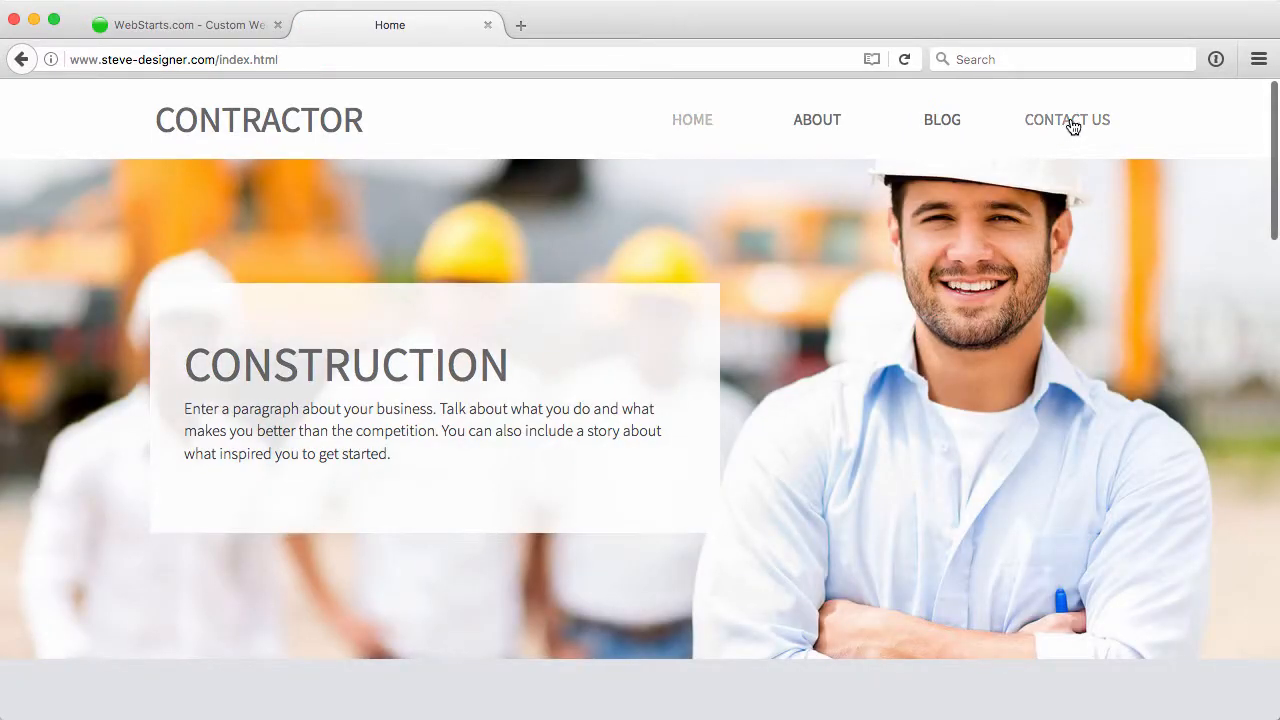
mouse_move(1073, 124)
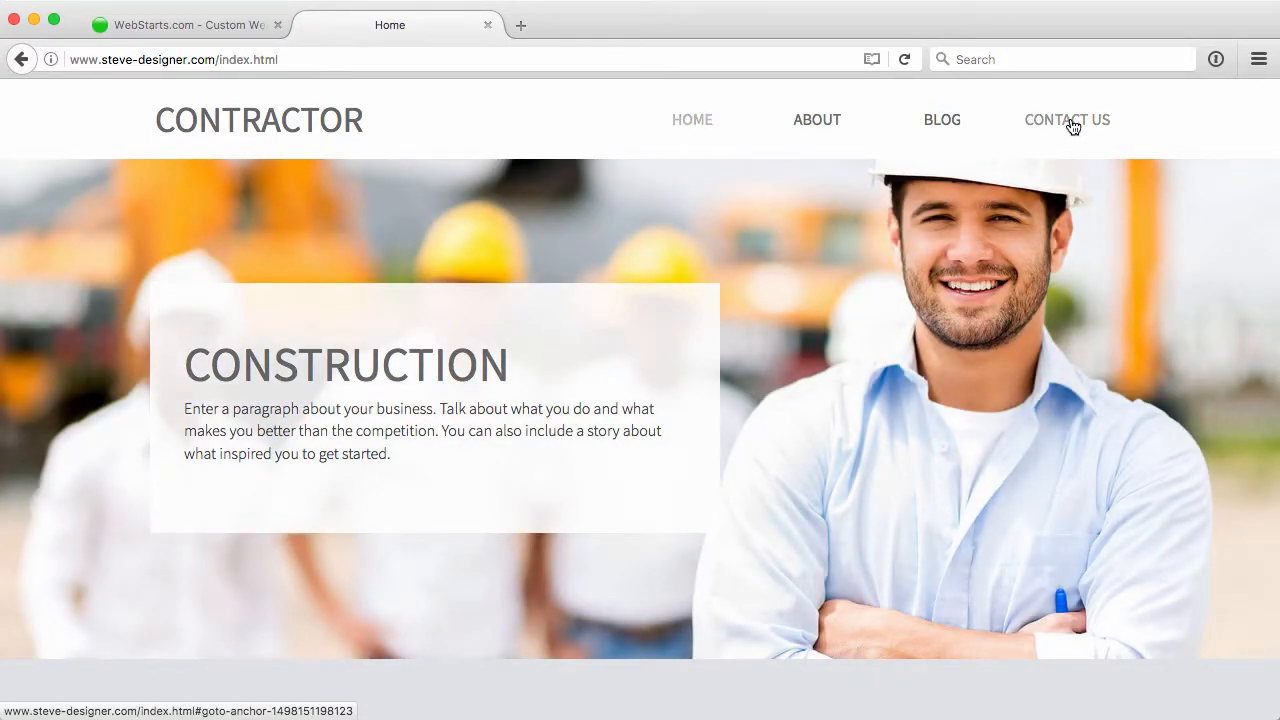
Test the live CONTACT US menu item and the About page's 'Contact Us Here' link
left_click(1067, 120)
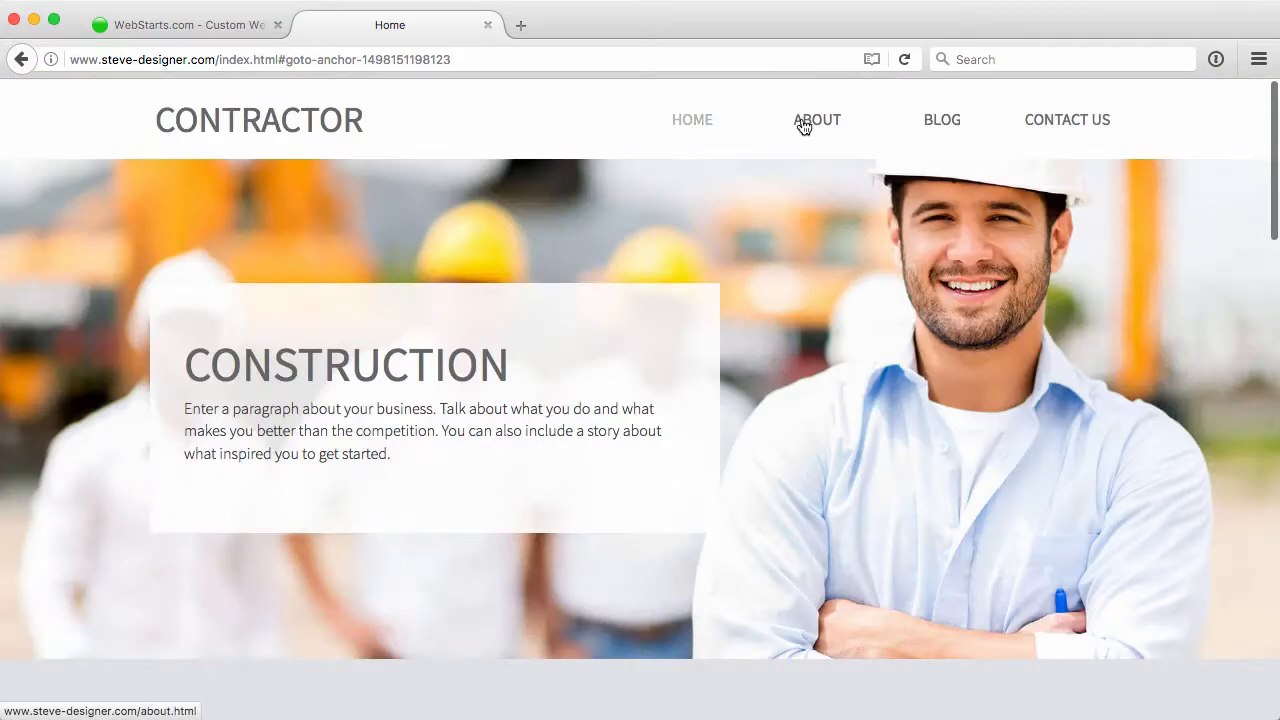
left_click(816, 120)
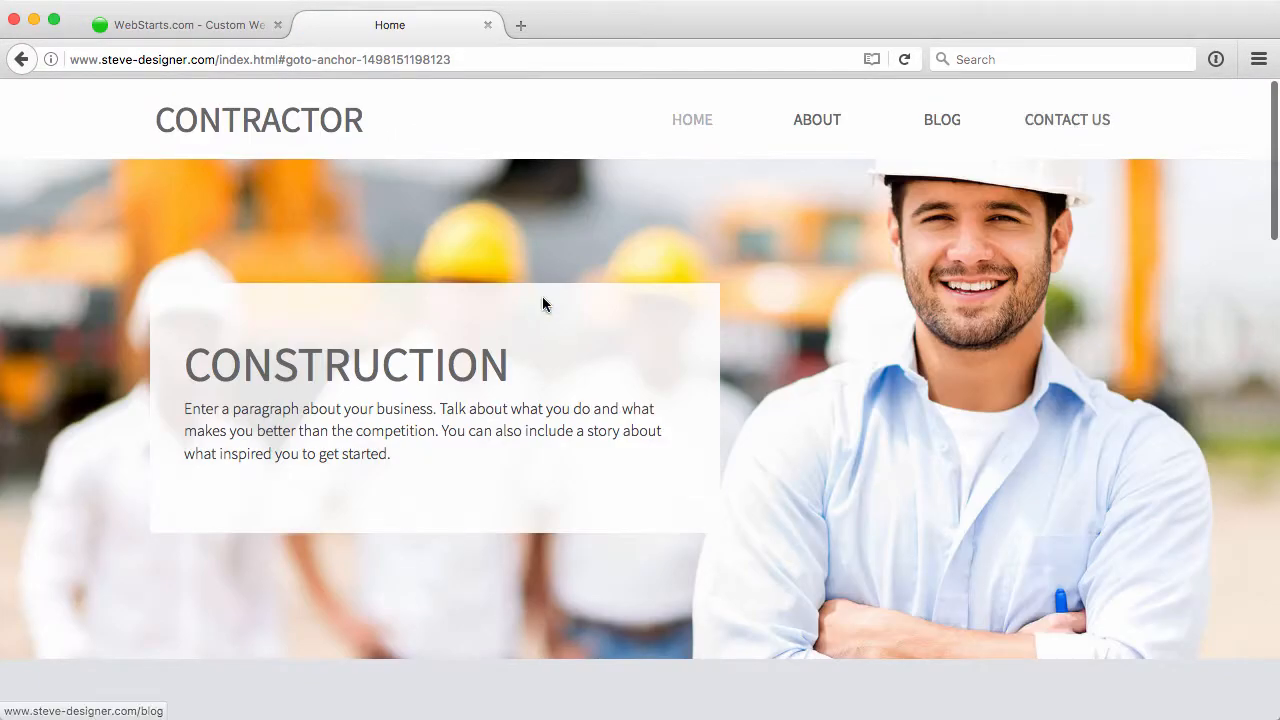
left_click(817, 119)
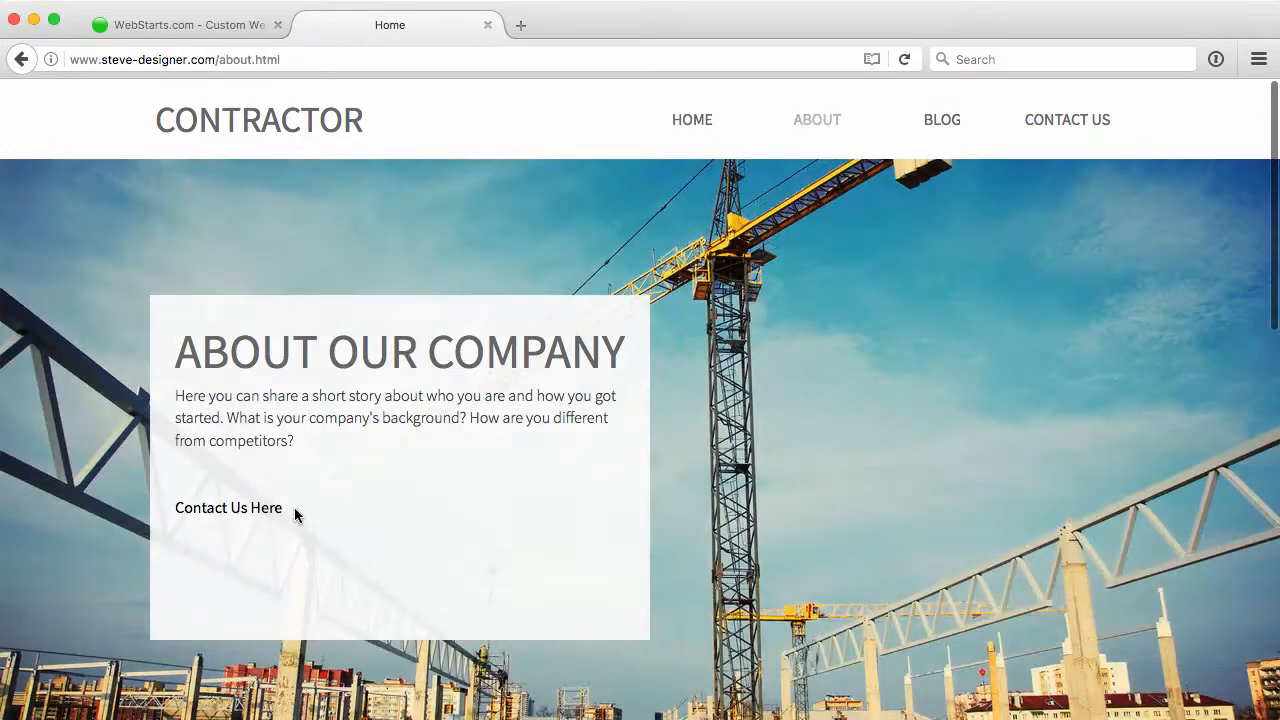
mouse_move(247, 518)
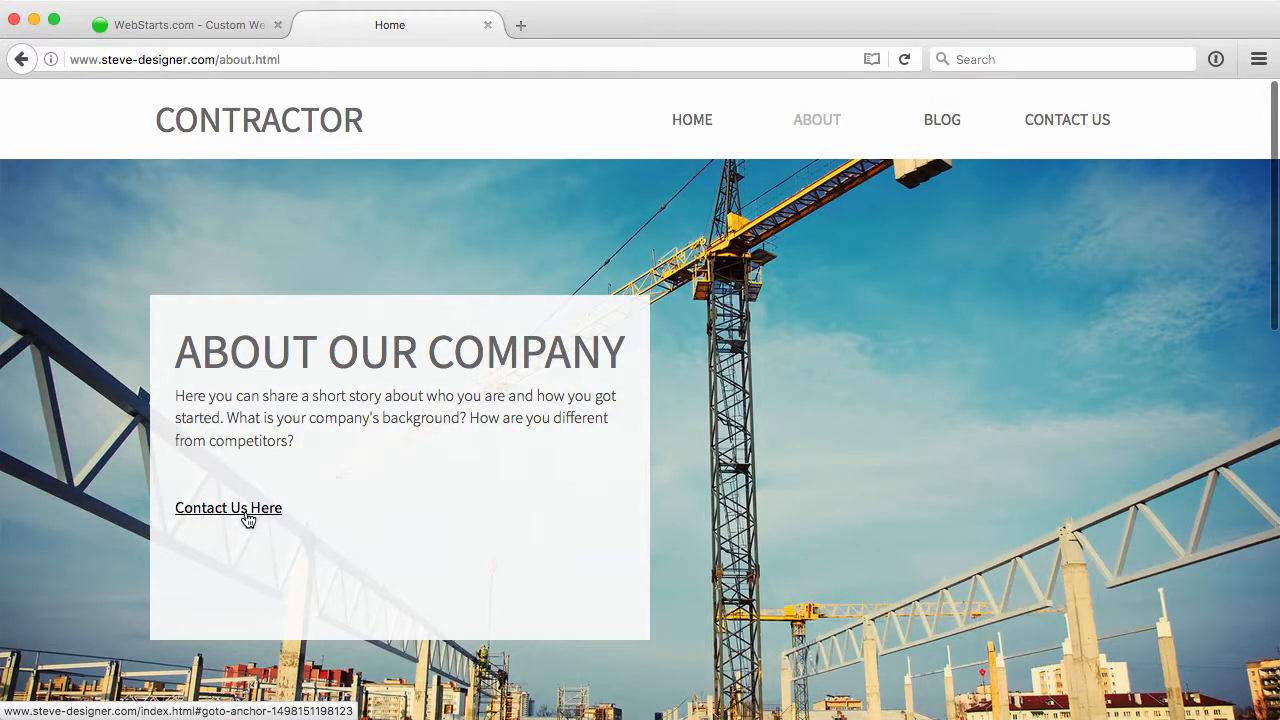
left_click(228, 507)
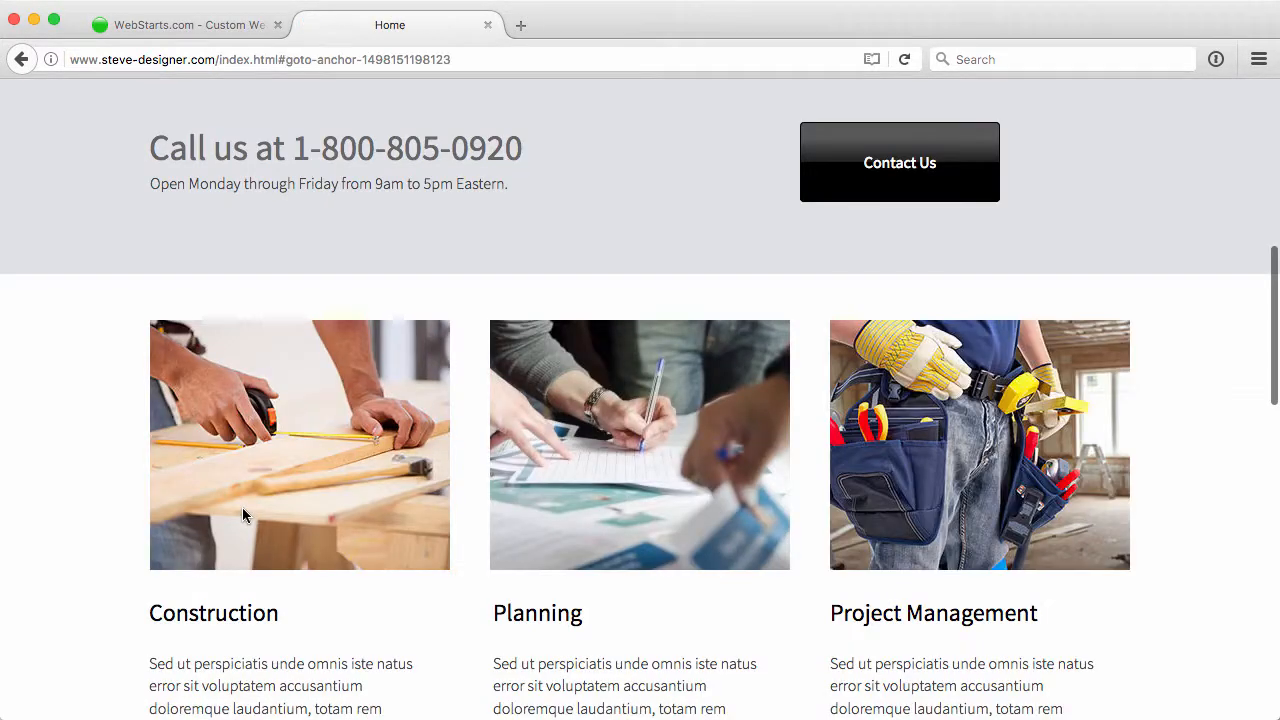
mouse_move(374, 184)
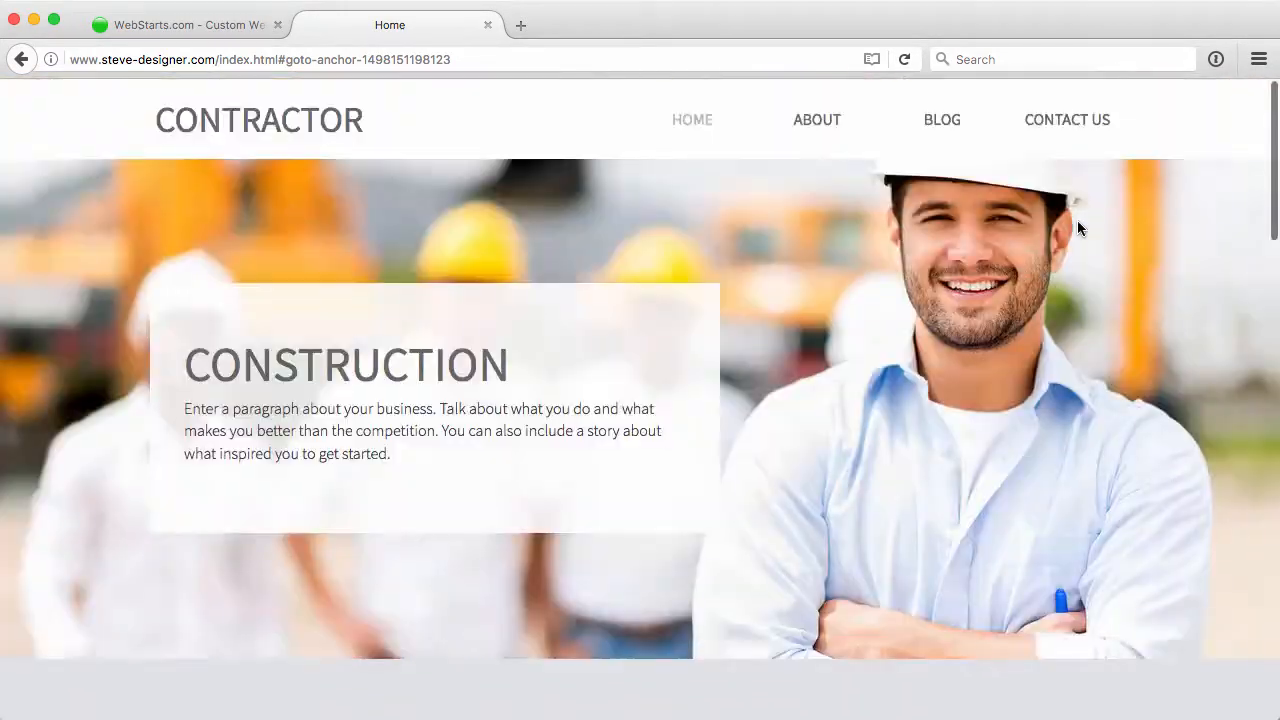
mouse_move(516, 140)
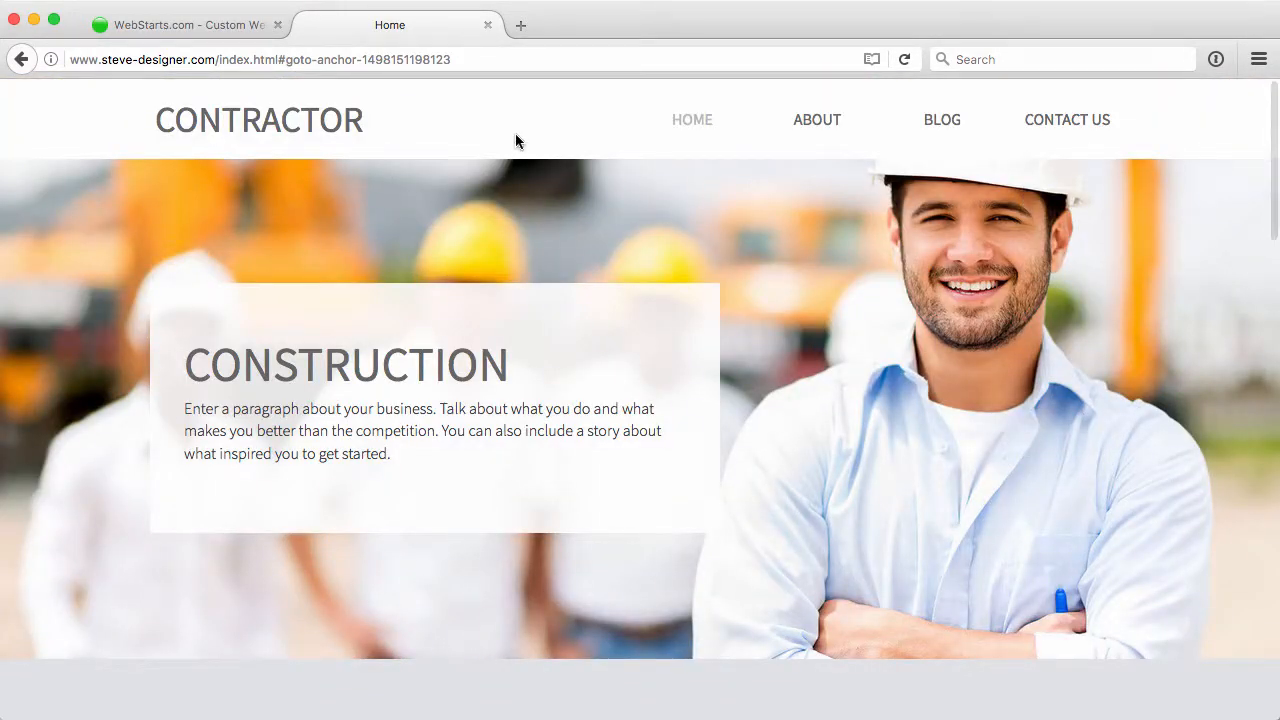